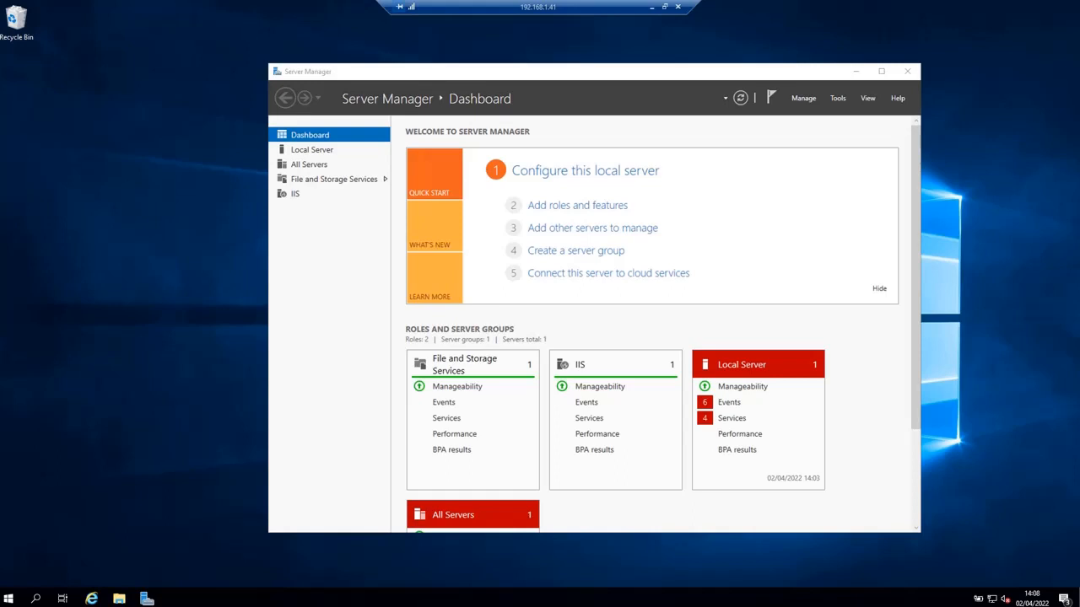
pyautogui.moveTo(152, 548)
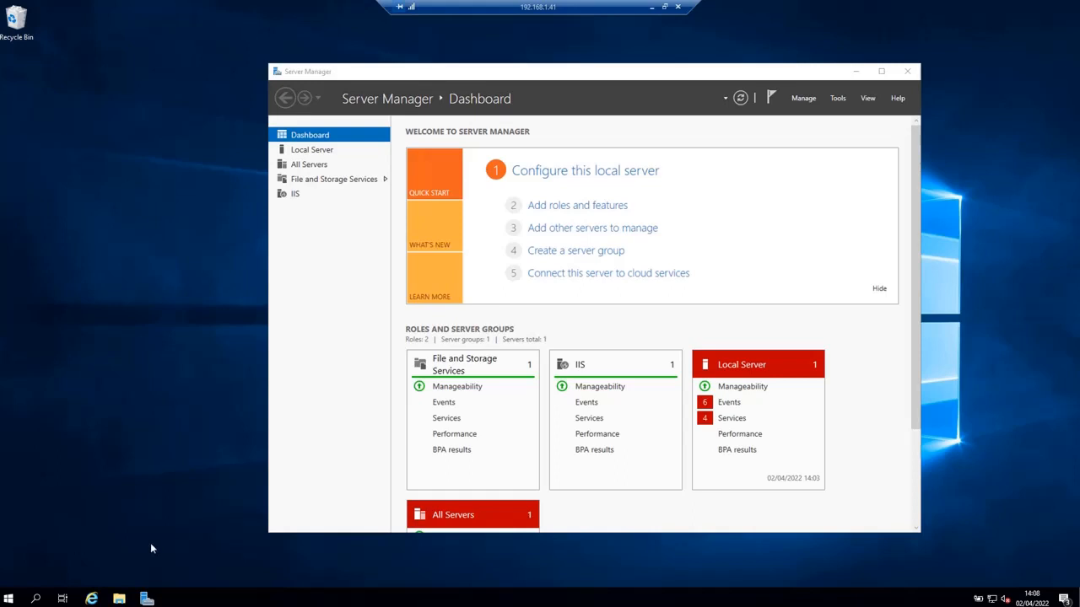
# Launch Settings from Start to reach the Windows Settings home page.
pyautogui.click(10, 598)
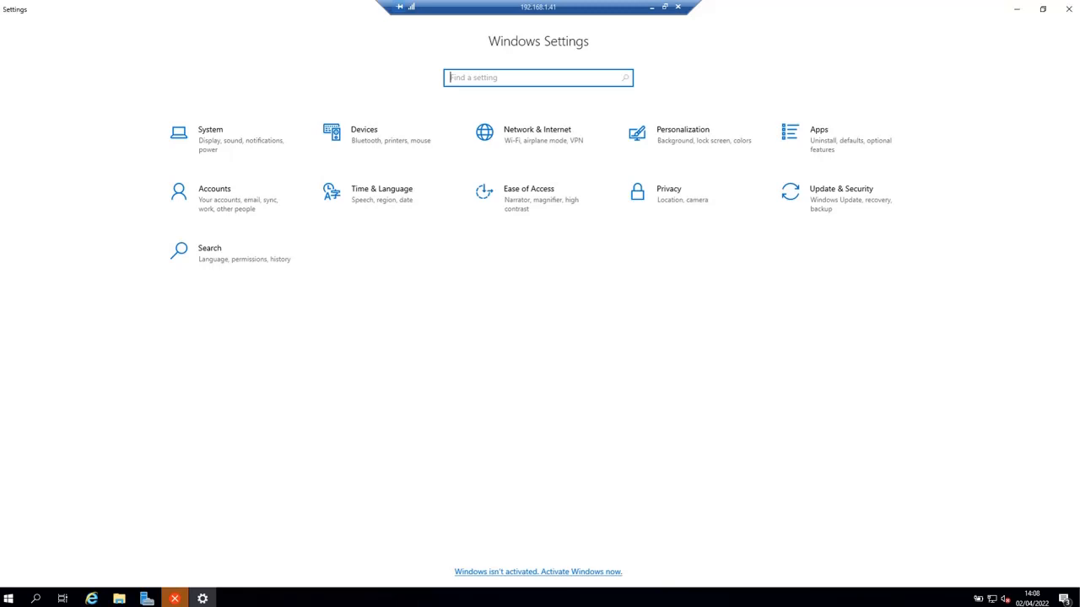
pyautogui.moveTo(812, 129)
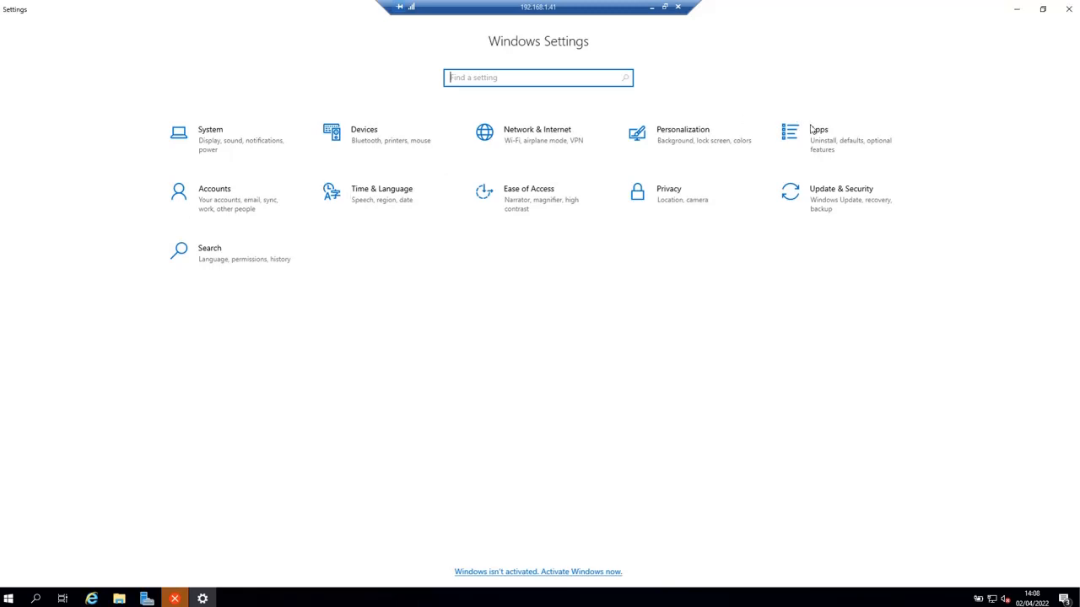
pyautogui.moveTo(835, 144)
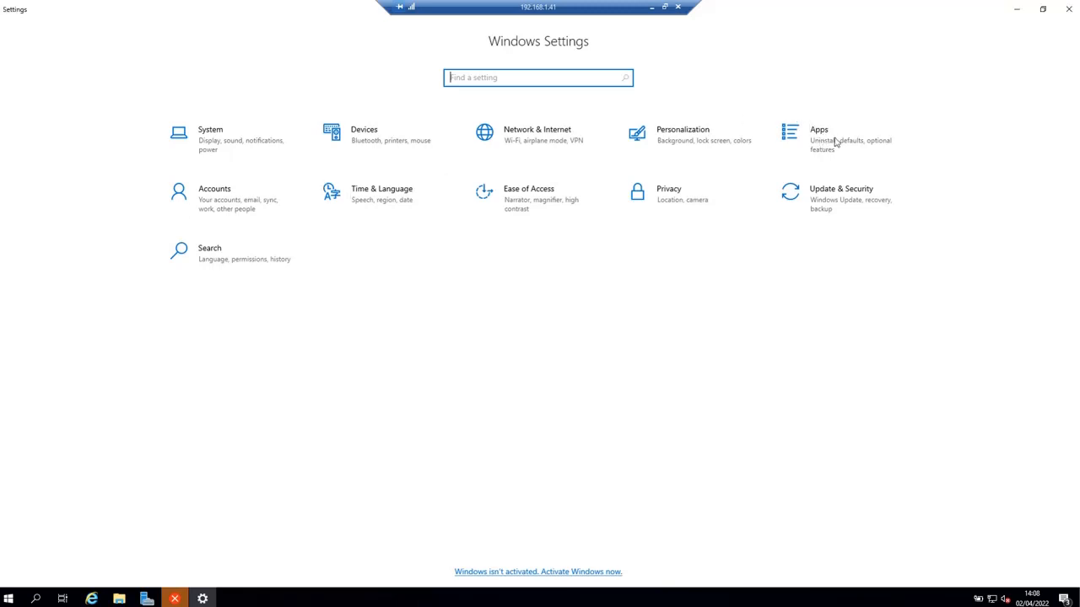
# Reach the optional features list under Apps and its Add a feature page.
pyautogui.click(818, 135)
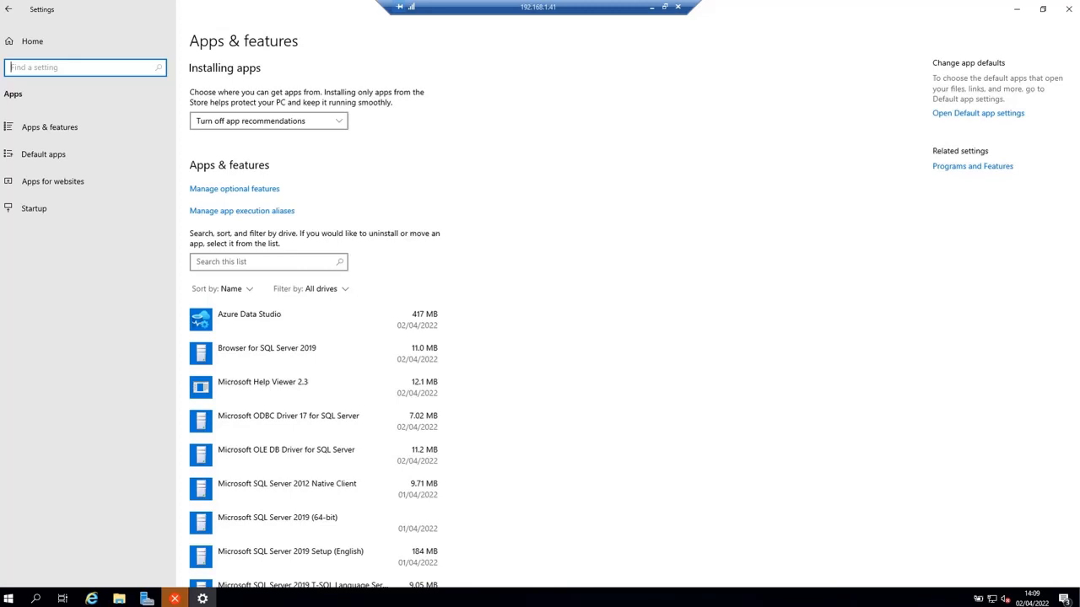
pyautogui.moveTo(644, 417)
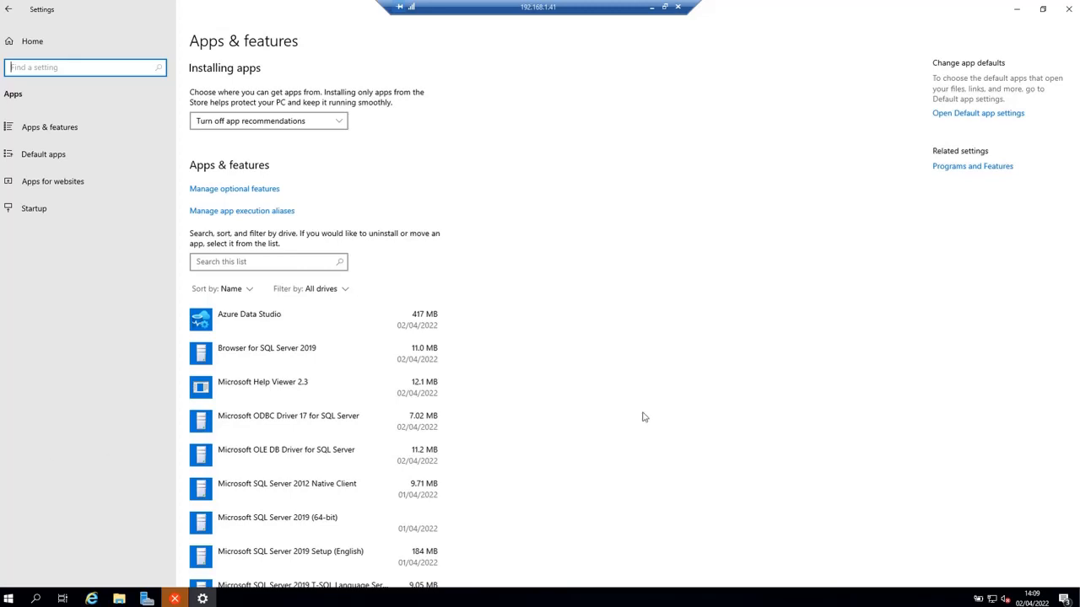
pyautogui.click(241, 209)
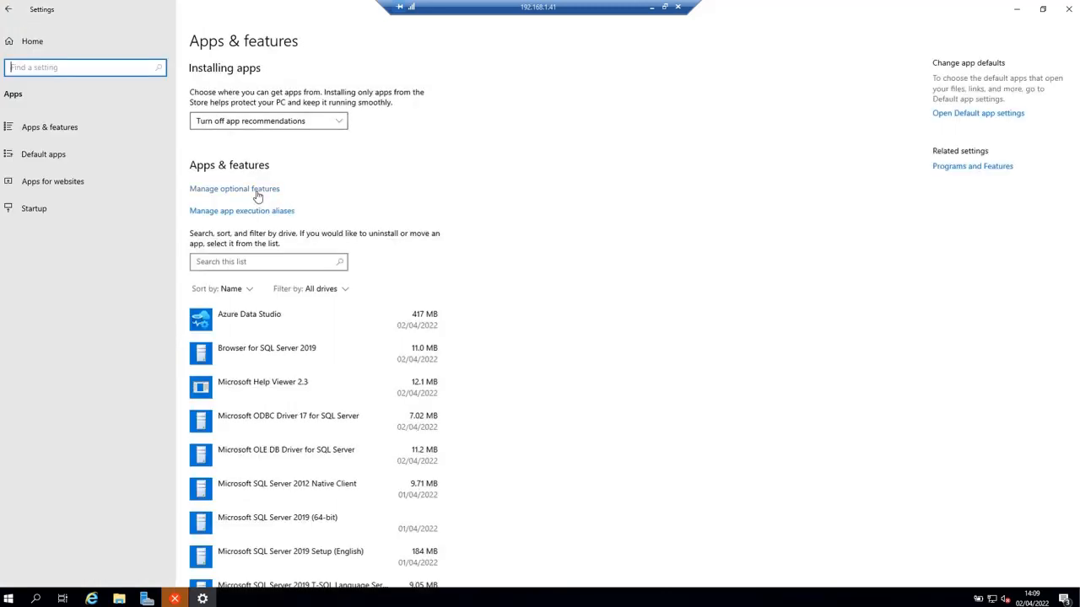
pyautogui.click(233, 189)
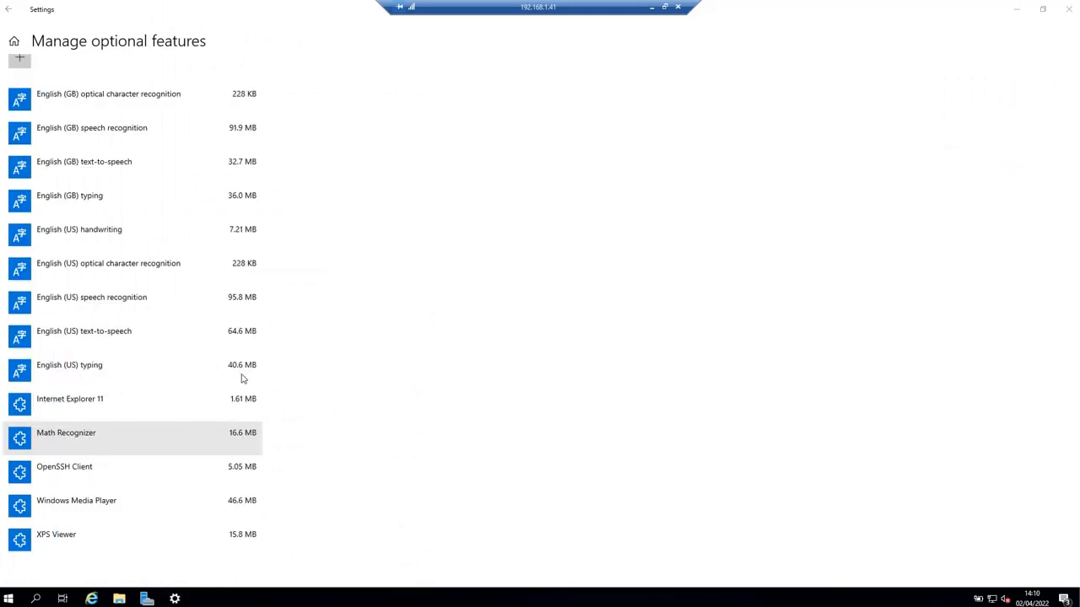
pyautogui.moveTo(118, 469)
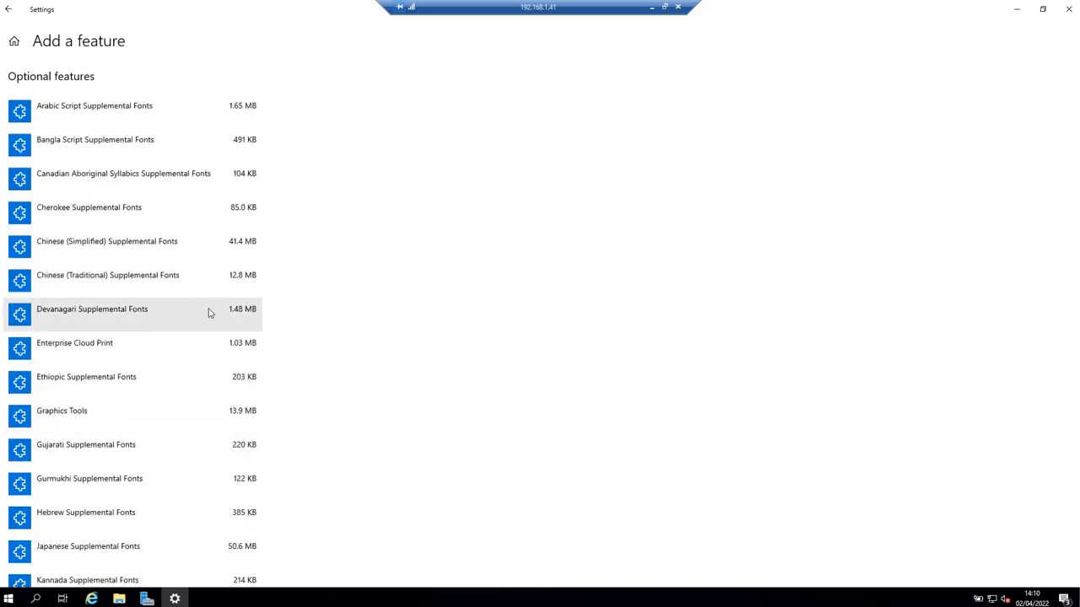
# Select OpenSSH Server in the feature list and start its installation.
pyautogui.scroll(-3)
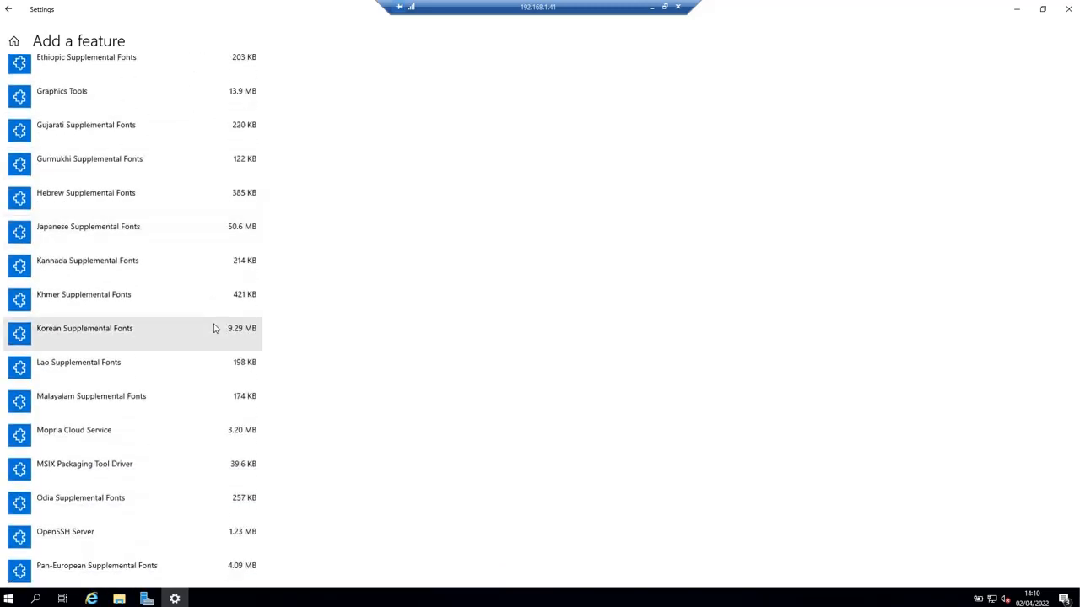
pyautogui.scroll(-3)
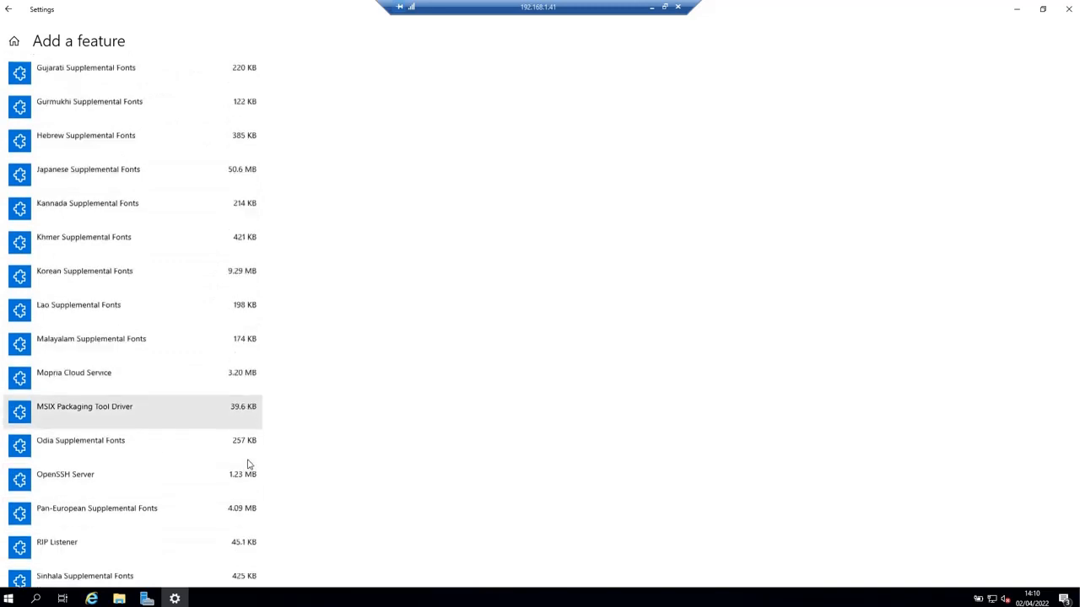
pyautogui.click(66, 476)
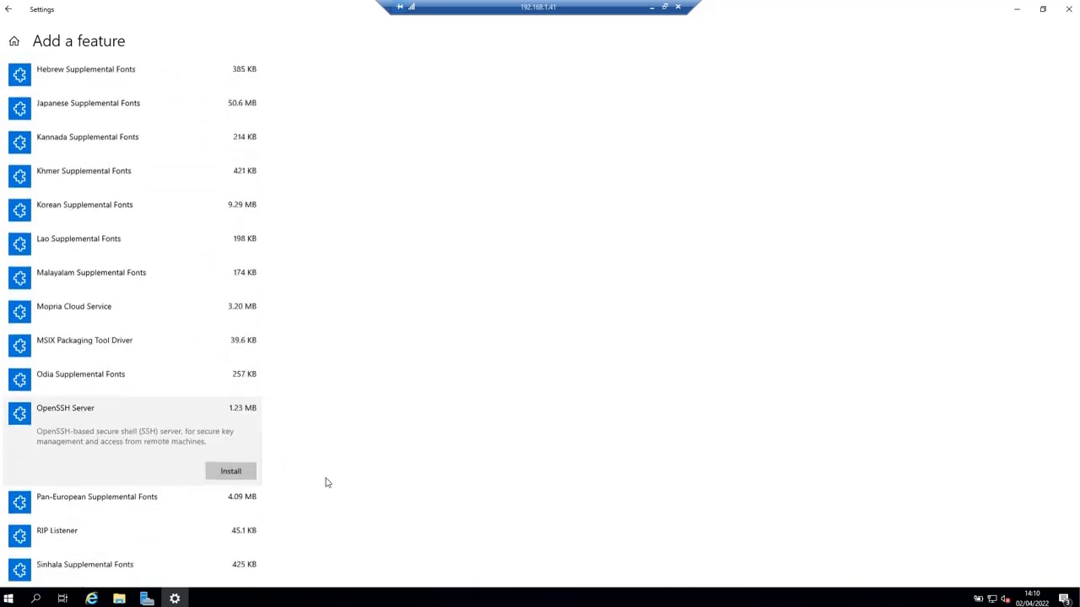
pyautogui.scroll(-3)
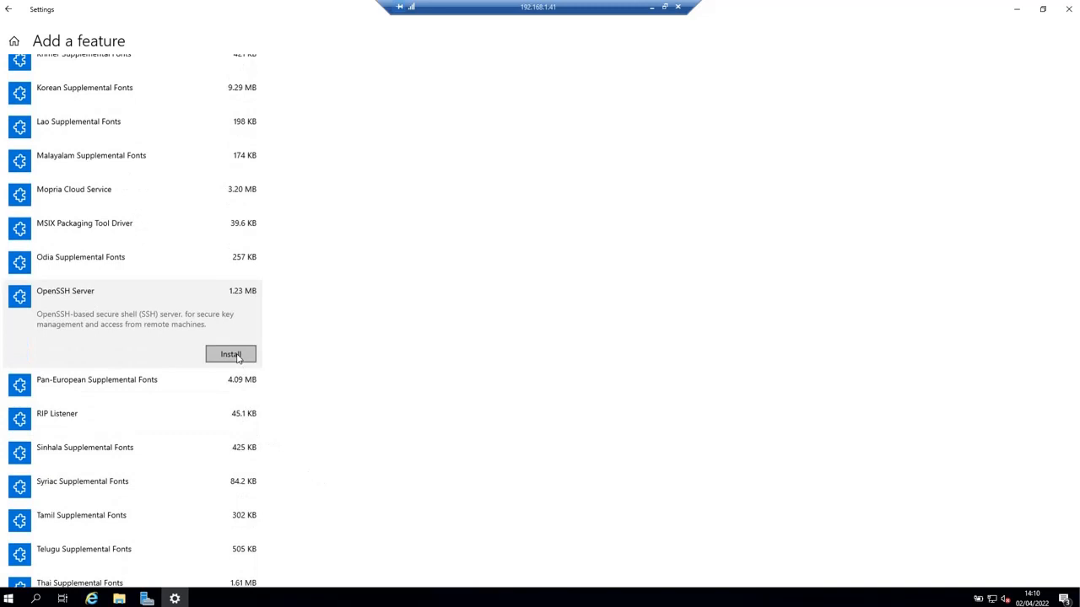
pyautogui.click(229, 354)
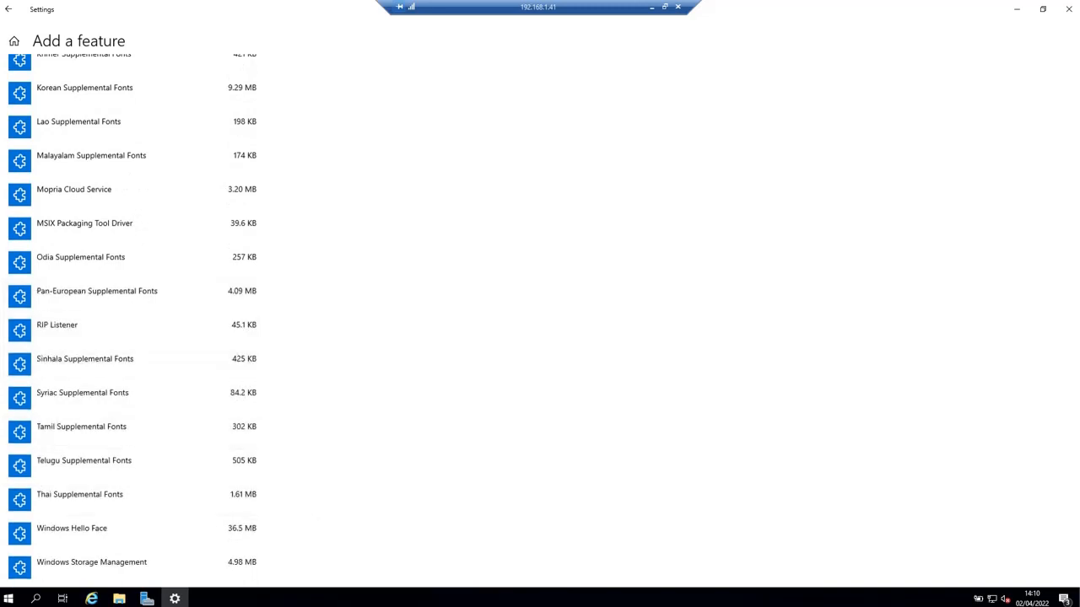
pyautogui.moveTo(385, 312)
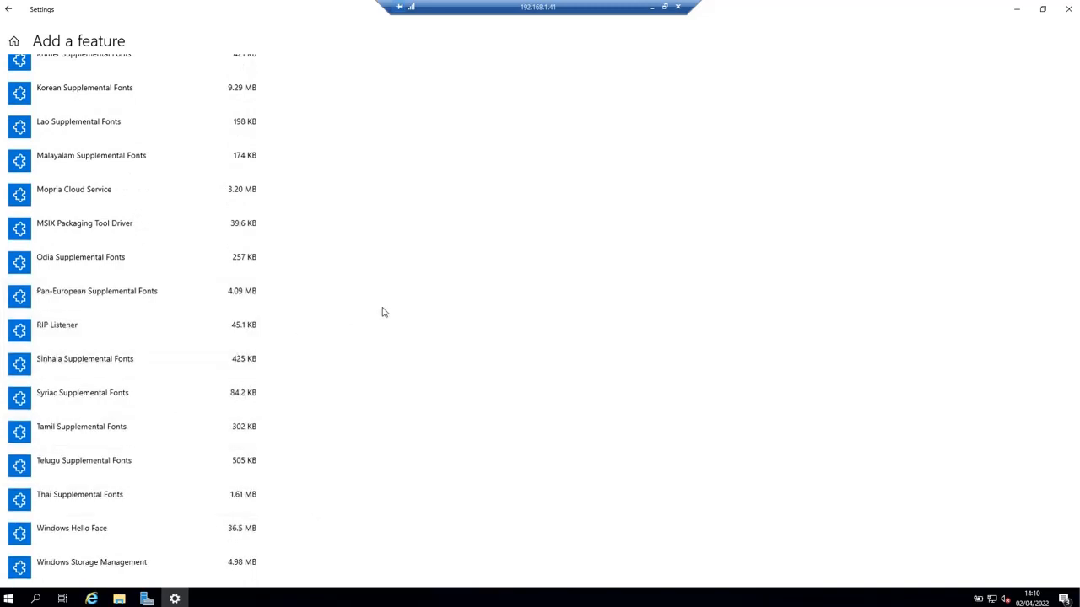
pyautogui.scroll(3)
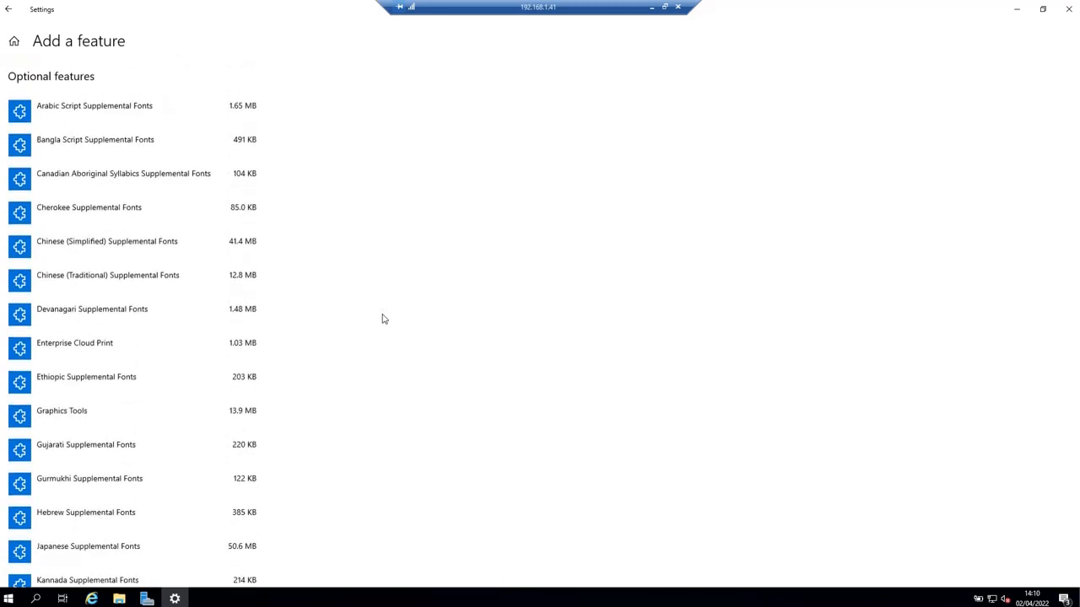
pyautogui.moveTo(117, 309)
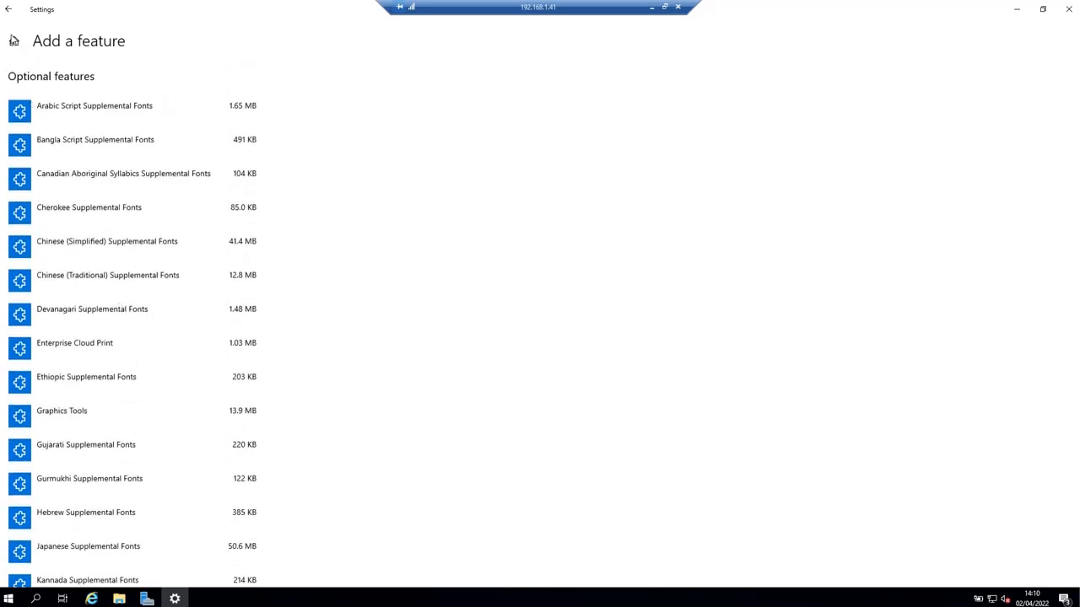
# Search Start for 'services' (correcting a typo) to launch the Services console.
pyautogui.click(16, 10)
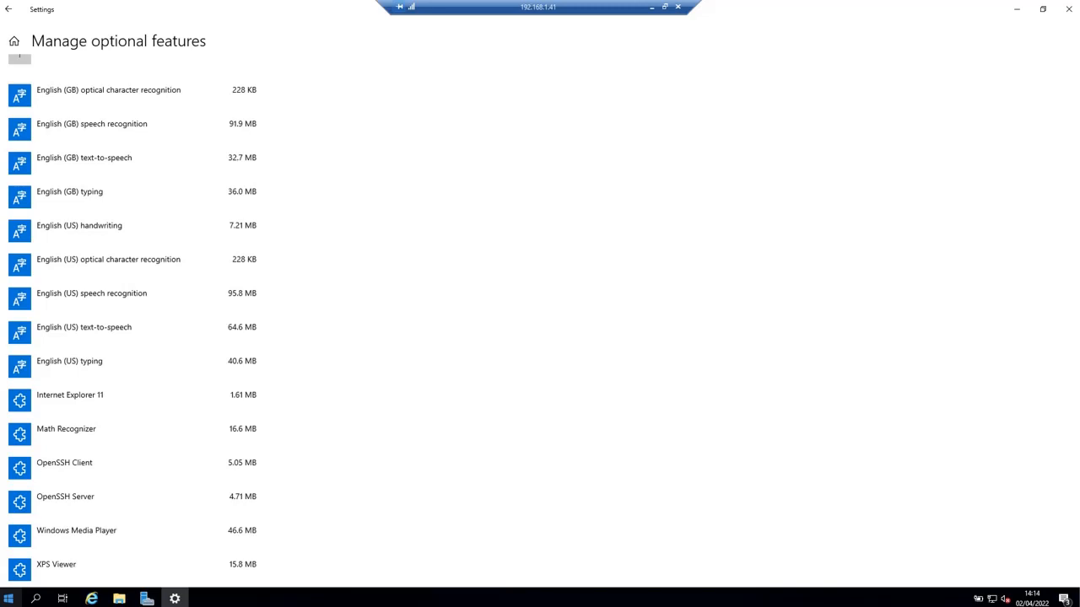
pyautogui.click(10, 594)
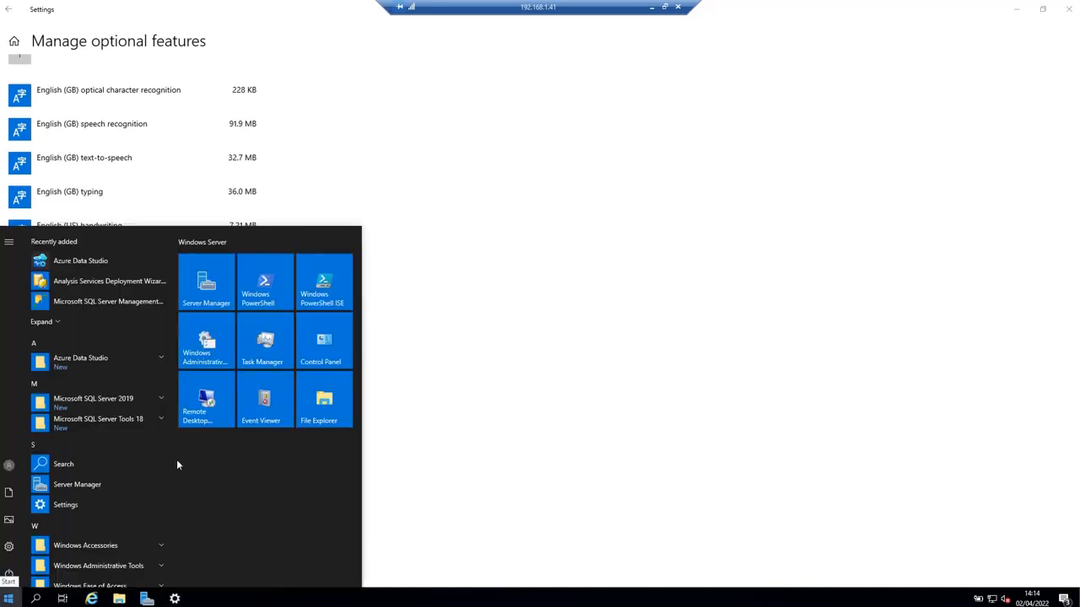
pyautogui.click(38, 599)
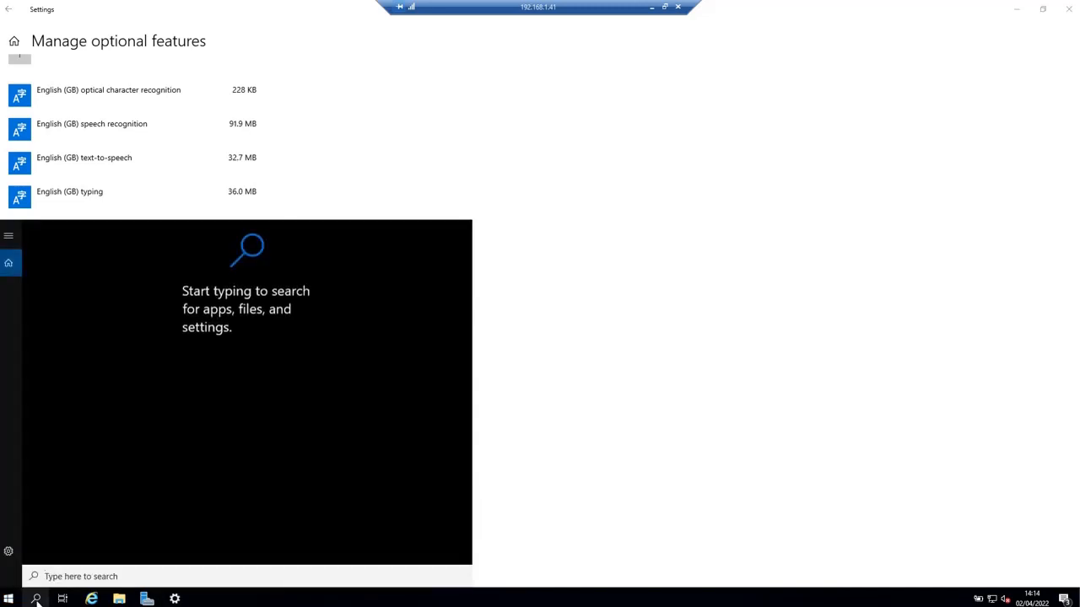
pyautogui.write('ser5vices')
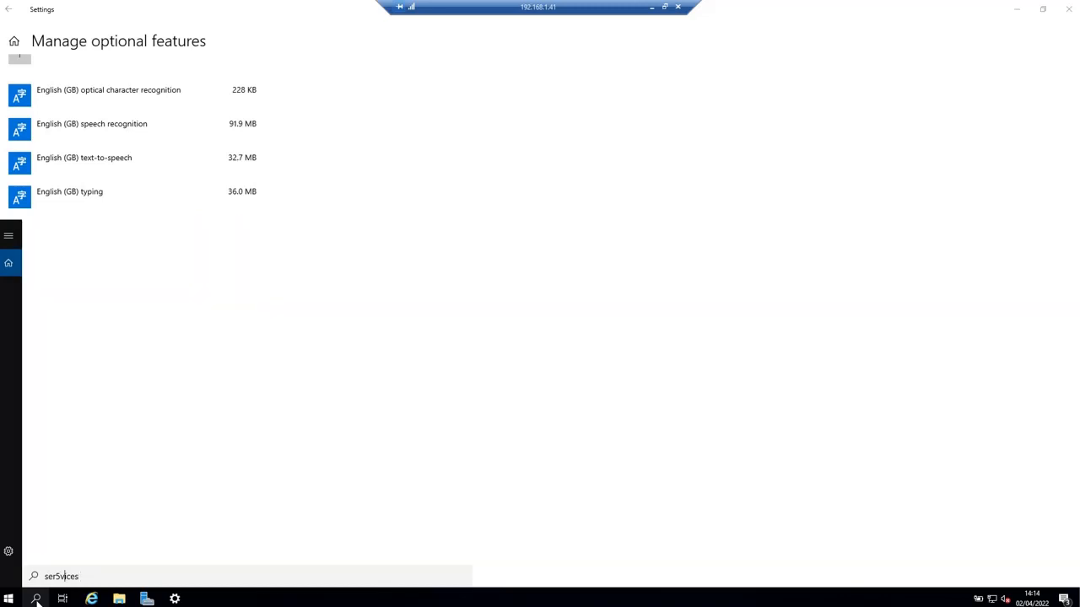
pyautogui.click(59, 577)
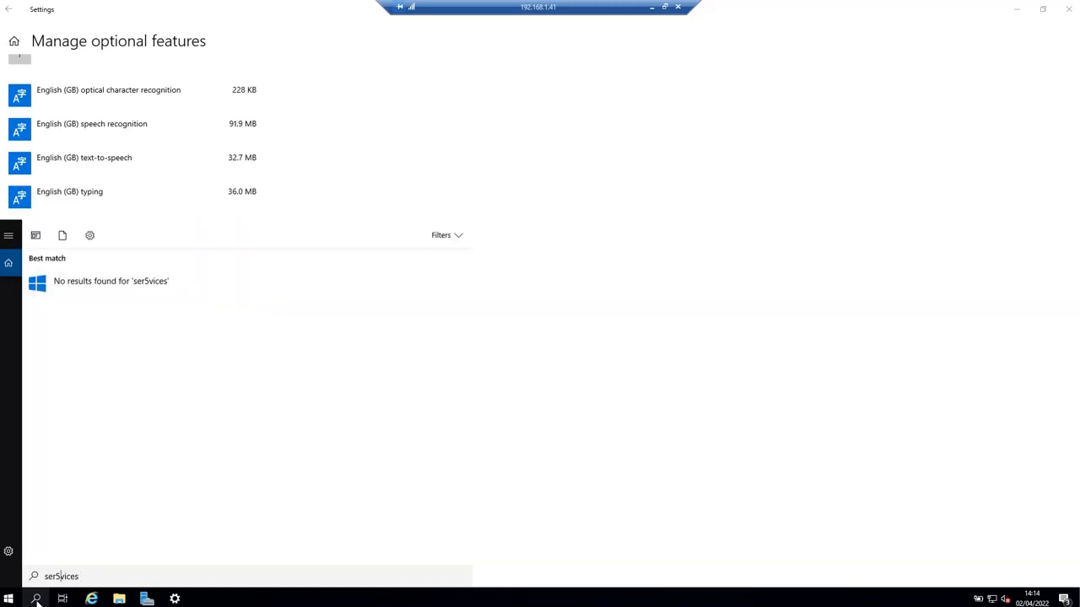
pyautogui.write('services')
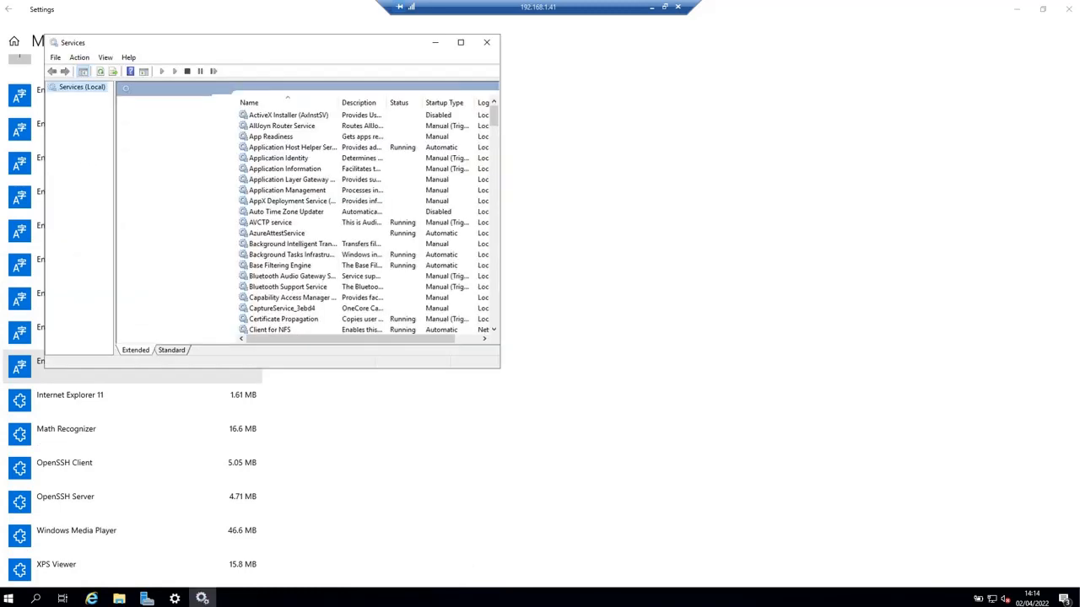
# Locate OpenSSH SSH Server in the Services list and bring up its context menu.
pyautogui.click(485, 40)
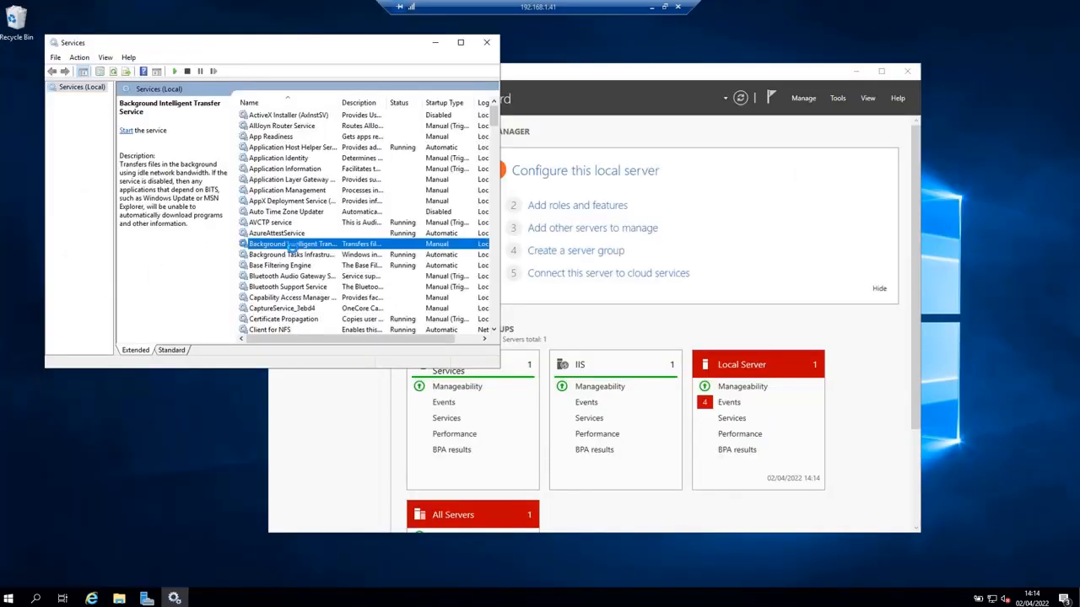
pyautogui.scroll(-3)
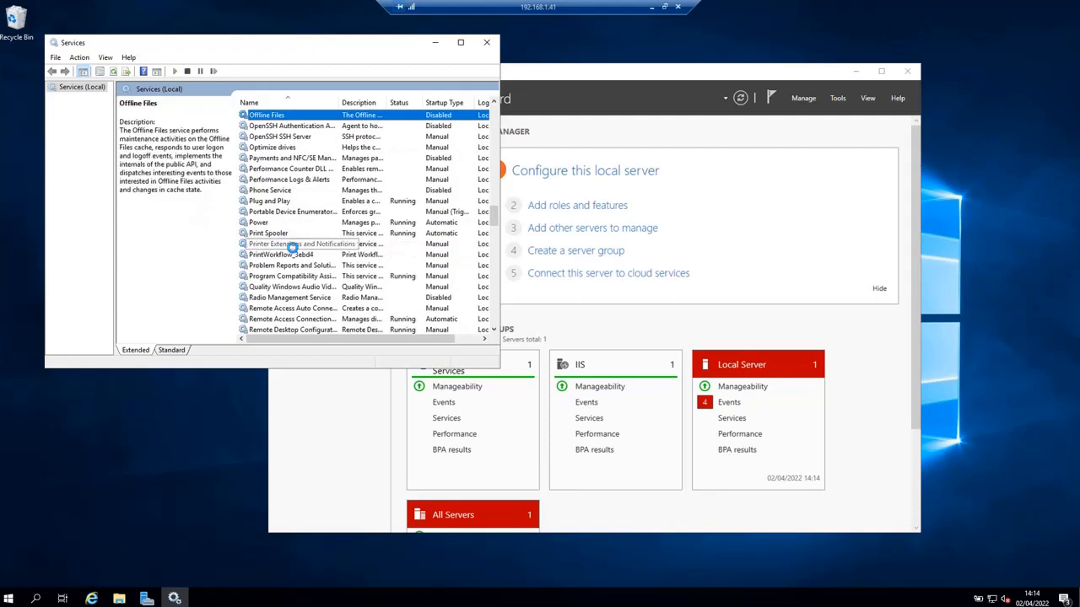
pyautogui.click(287, 135)
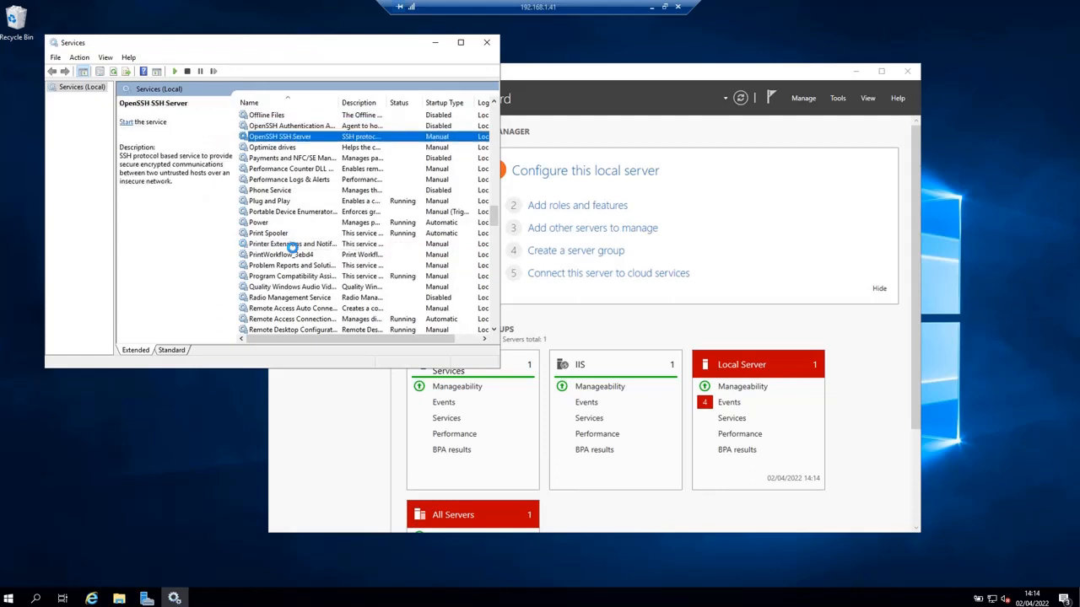
pyautogui.moveTo(292, 243)
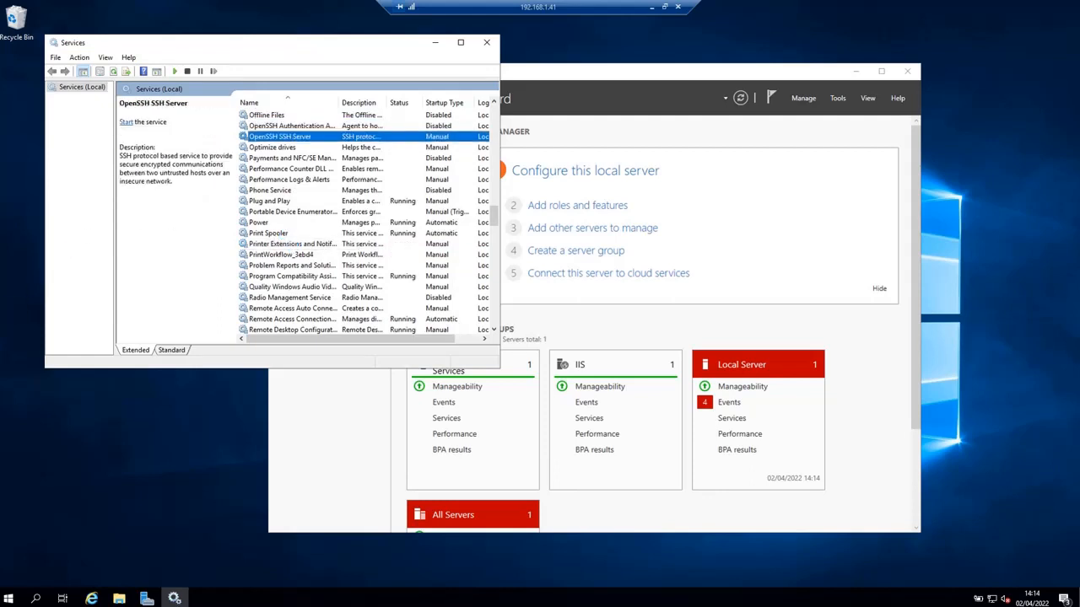
pyautogui.rightClick(286, 135)
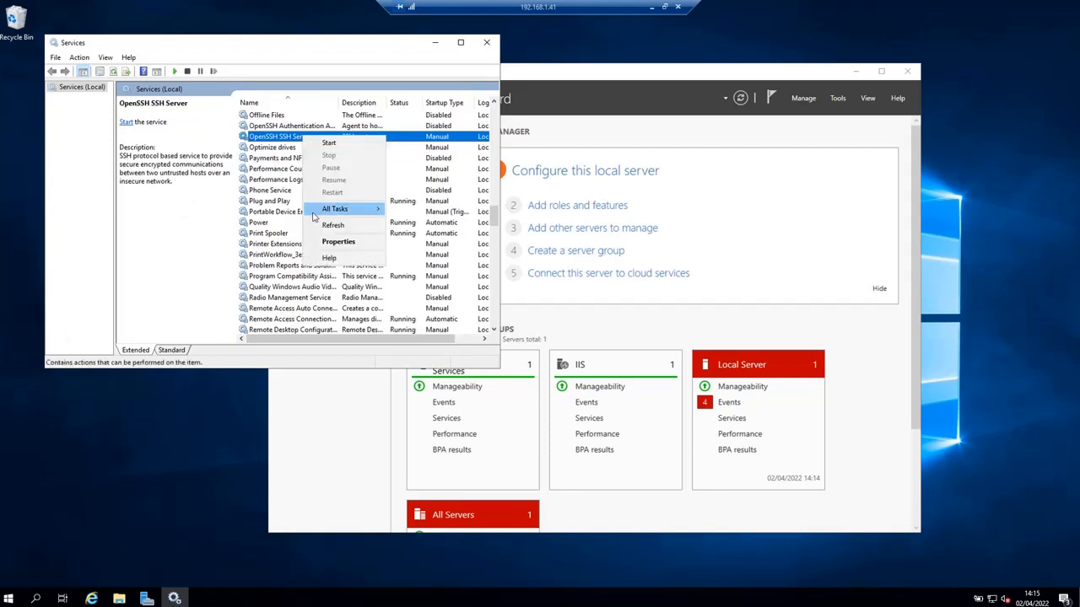
# Set OpenSSH SSH Server startup type to Automatic, start the service and confirm.
pyautogui.click(338, 243)
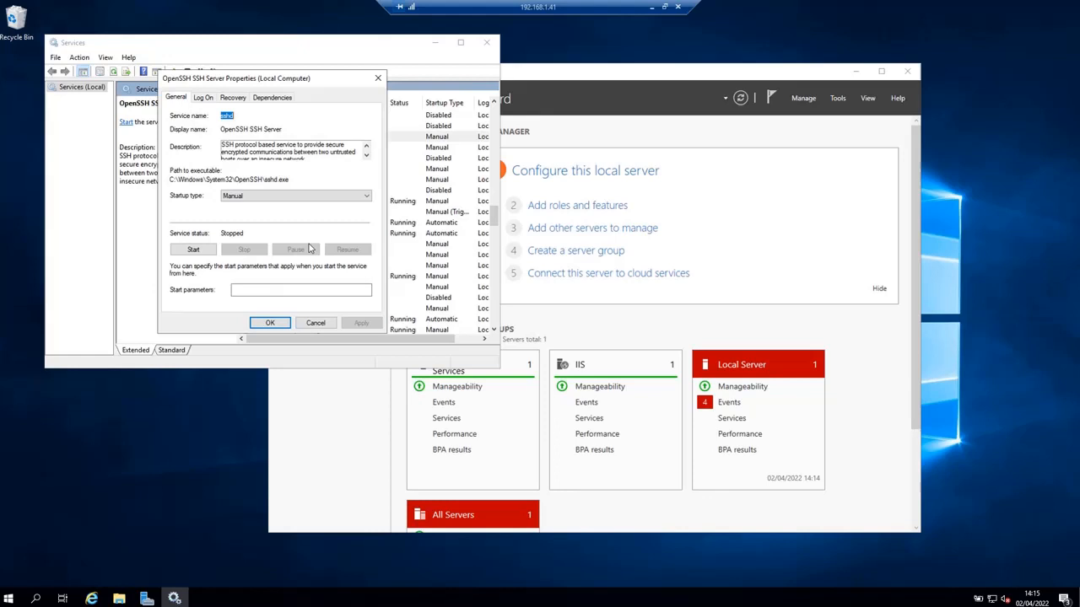
pyautogui.moveTo(262, 211)
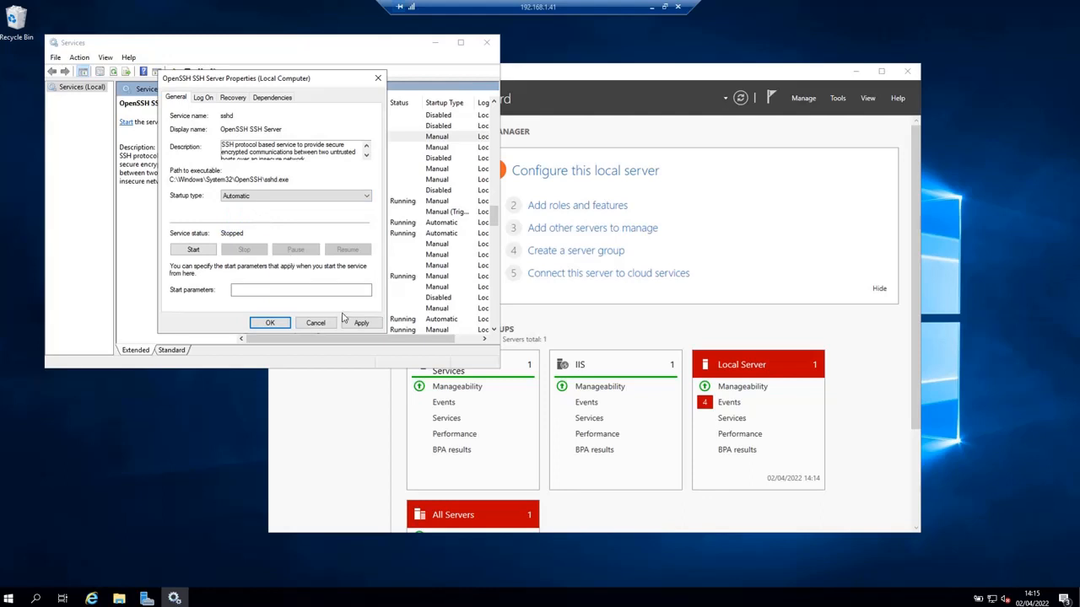
pyautogui.click(361, 322)
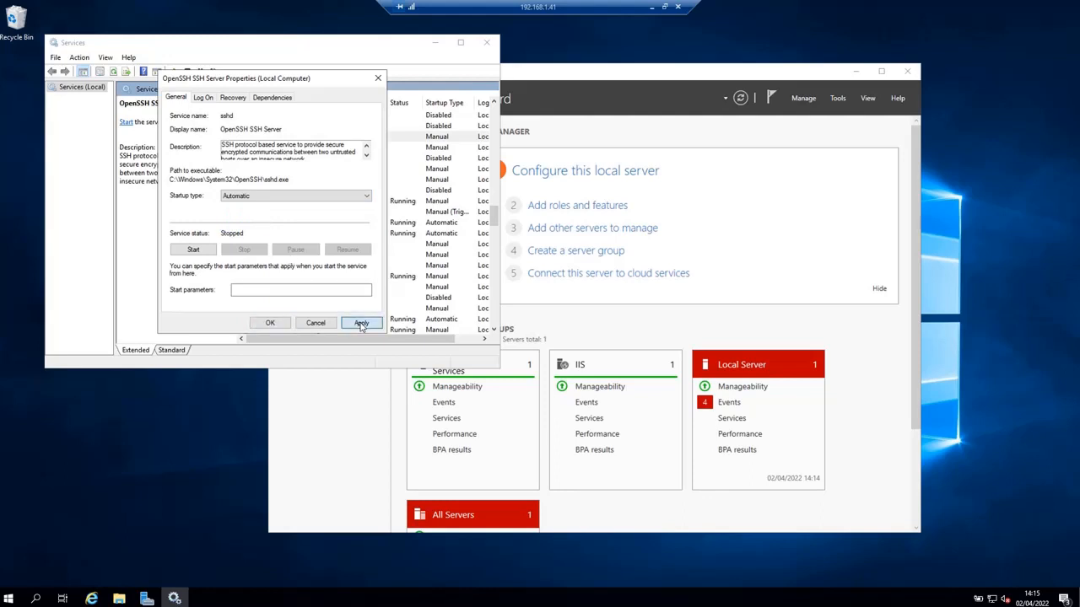
pyautogui.click(361, 323)
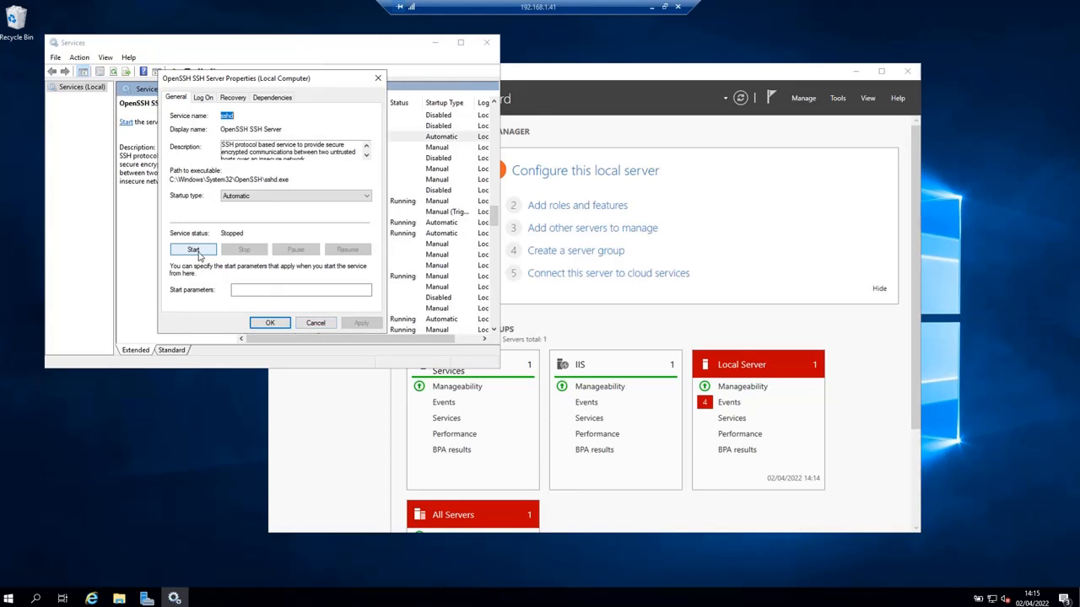
pyautogui.click(192, 250)
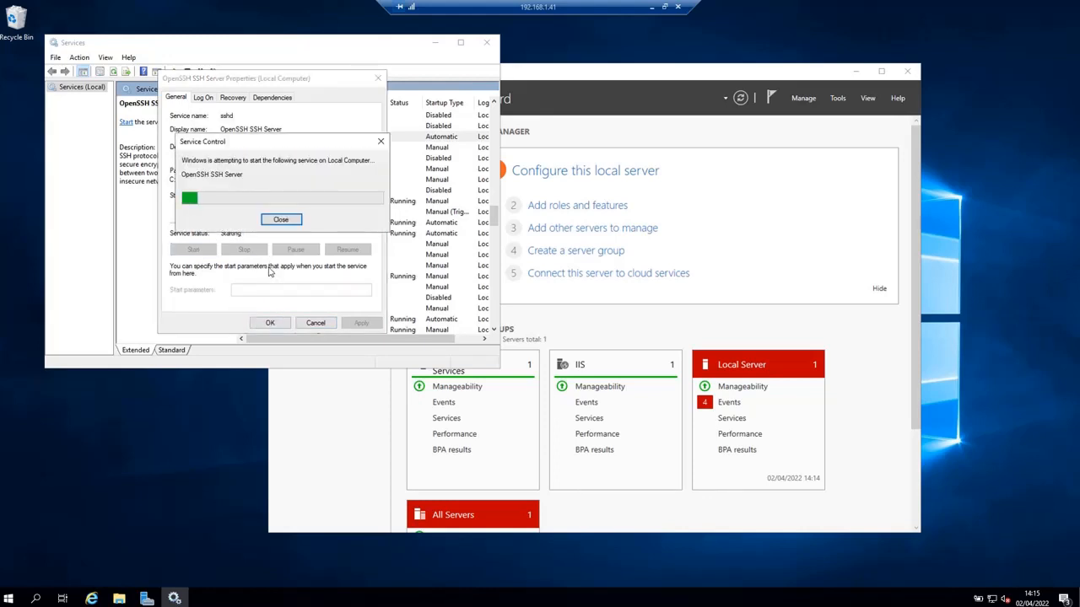
pyautogui.click(280, 219)
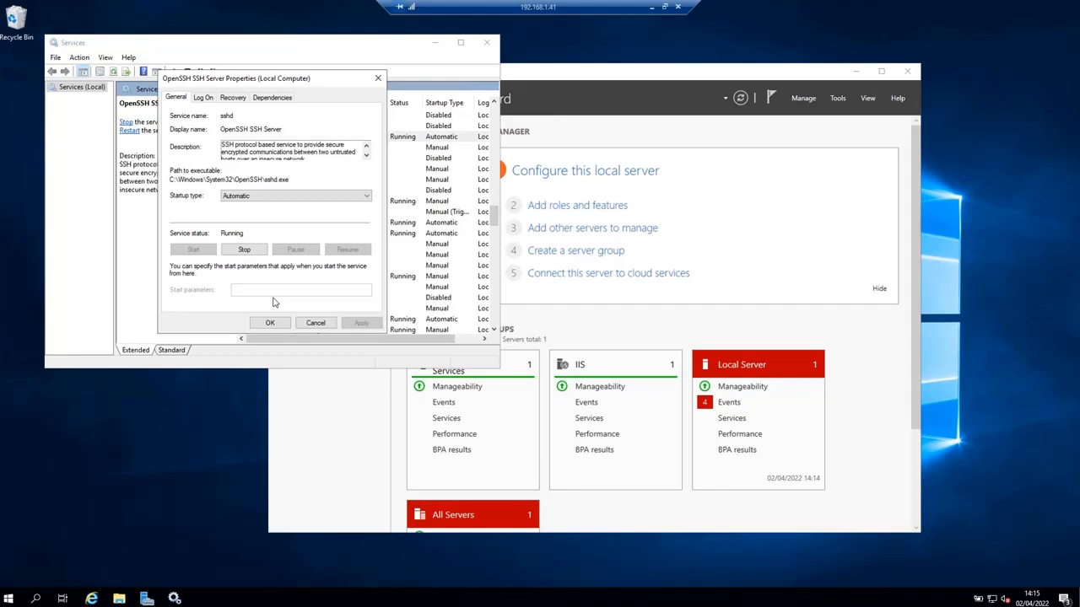
pyautogui.click(270, 322)
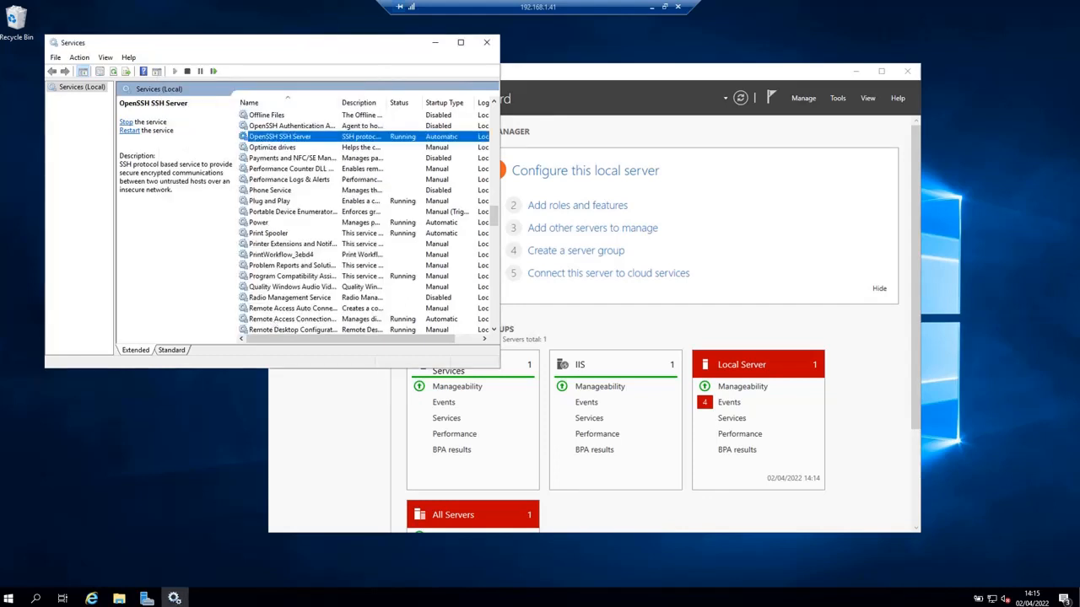
pyautogui.moveTo(286, 143)
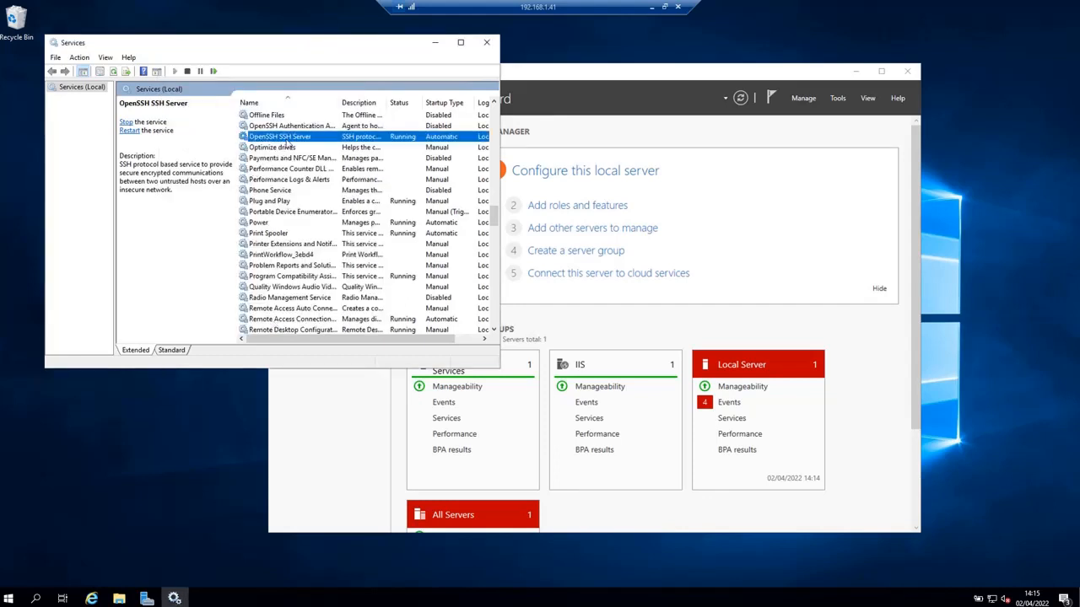
pyautogui.moveTo(378, 147)
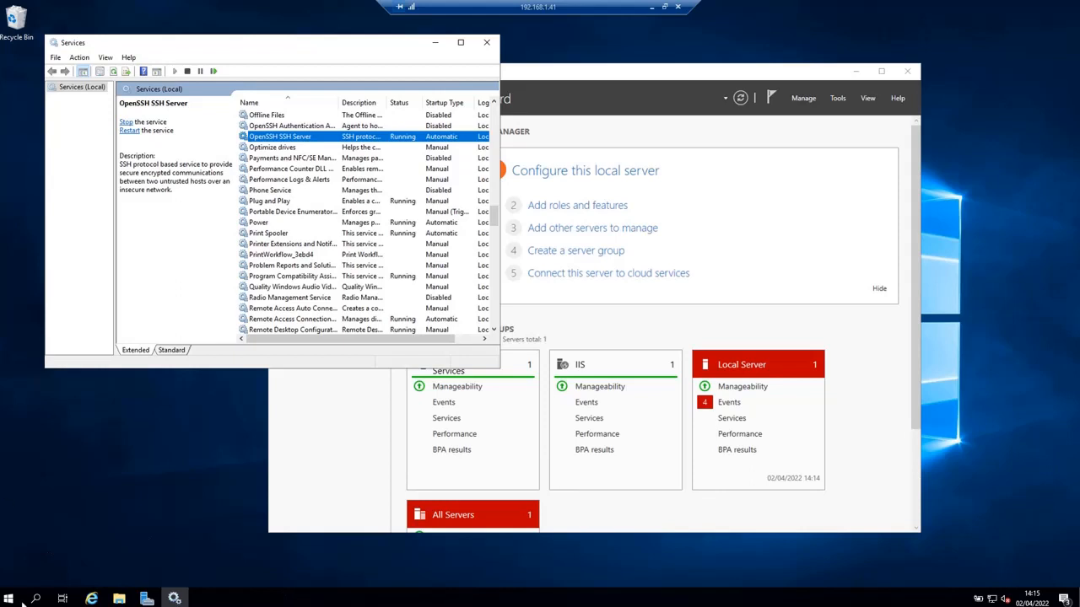
# Search Start for 'firew' to find Windows Defender Firewall with Advanced Security.
pyautogui.click(10, 597)
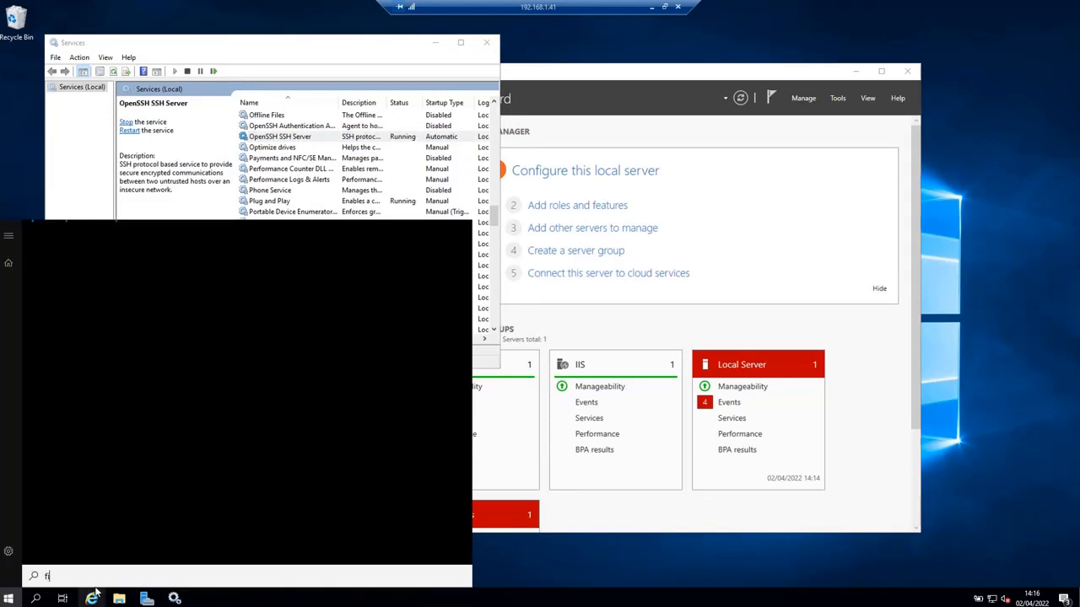
pyautogui.write('firew')
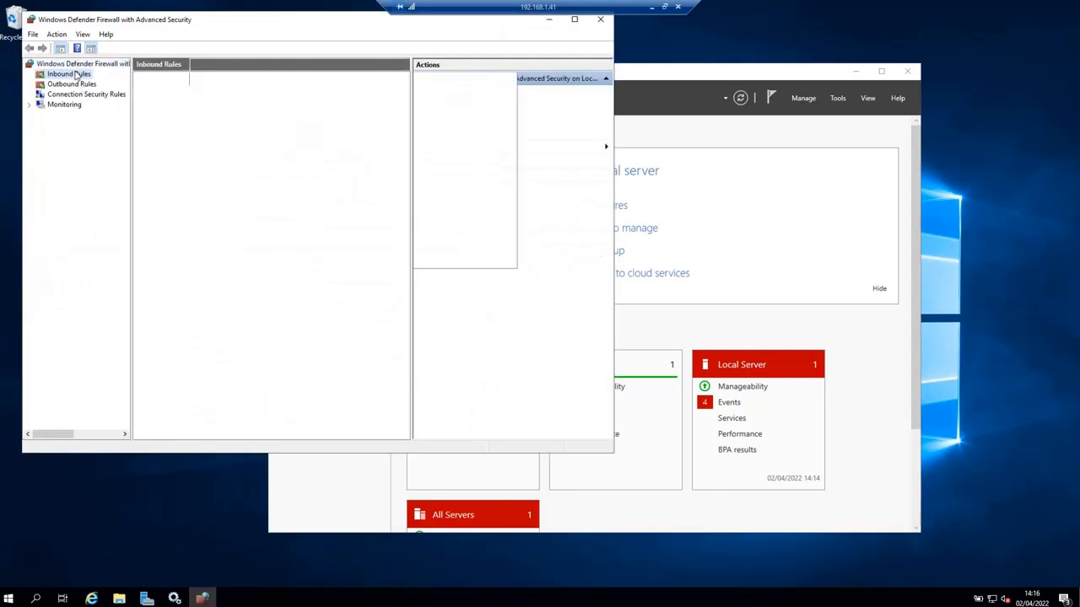
# Create a new inbound port rule for local port 22, allowing the connection on all profiles.
pyautogui.click(64, 74)
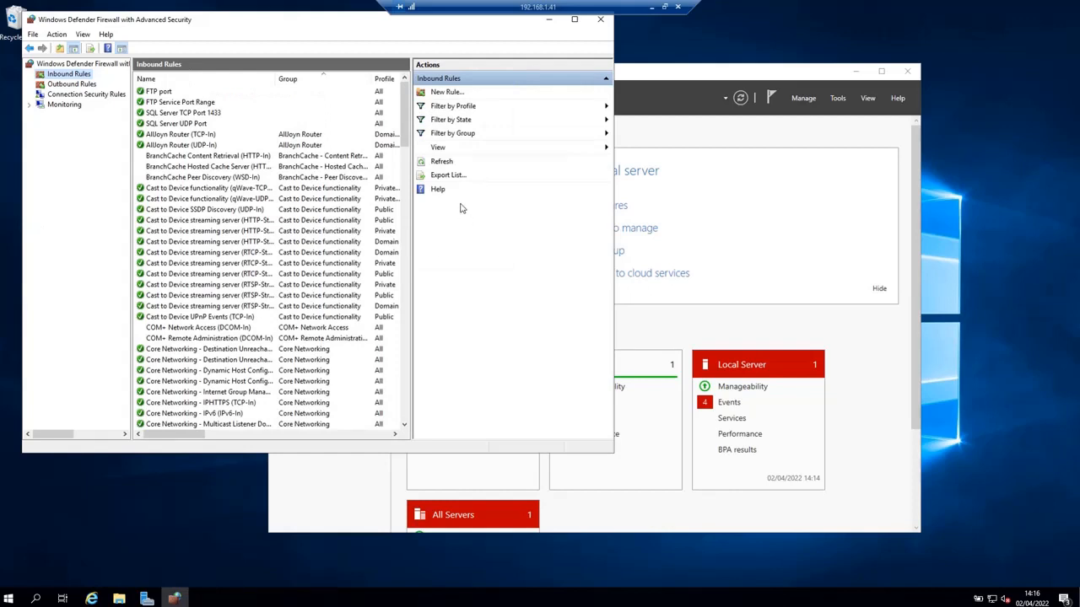
pyautogui.moveTo(446, 91)
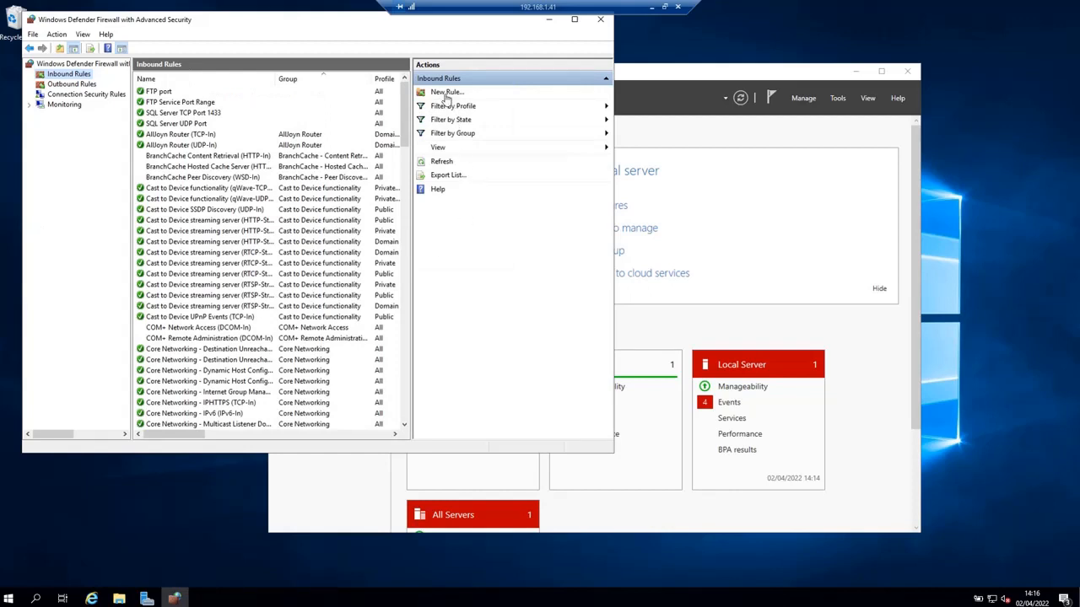
pyautogui.click(444, 91)
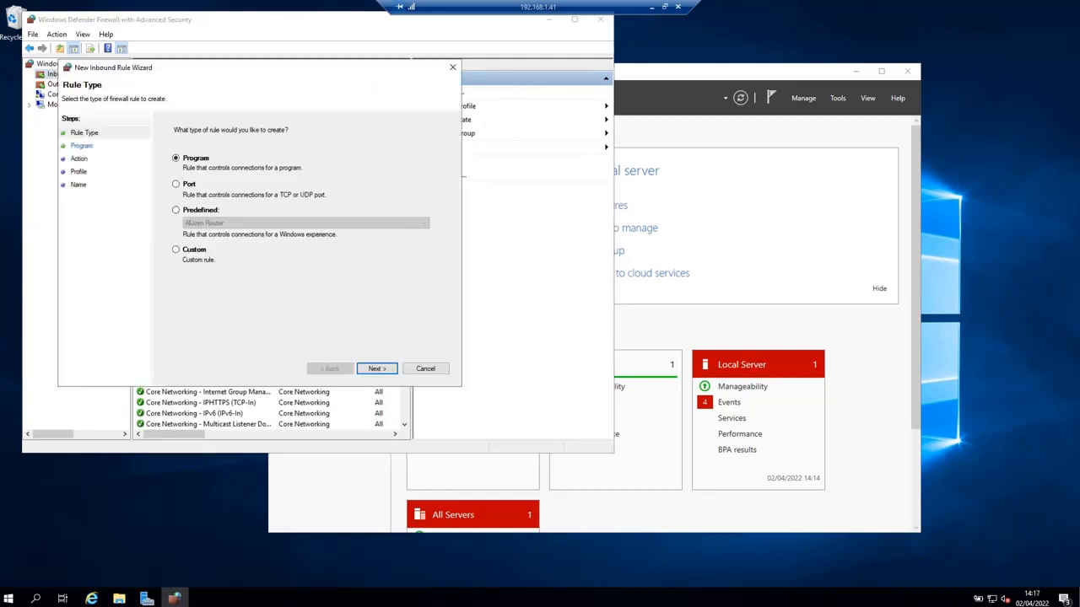
pyautogui.click(176, 184)
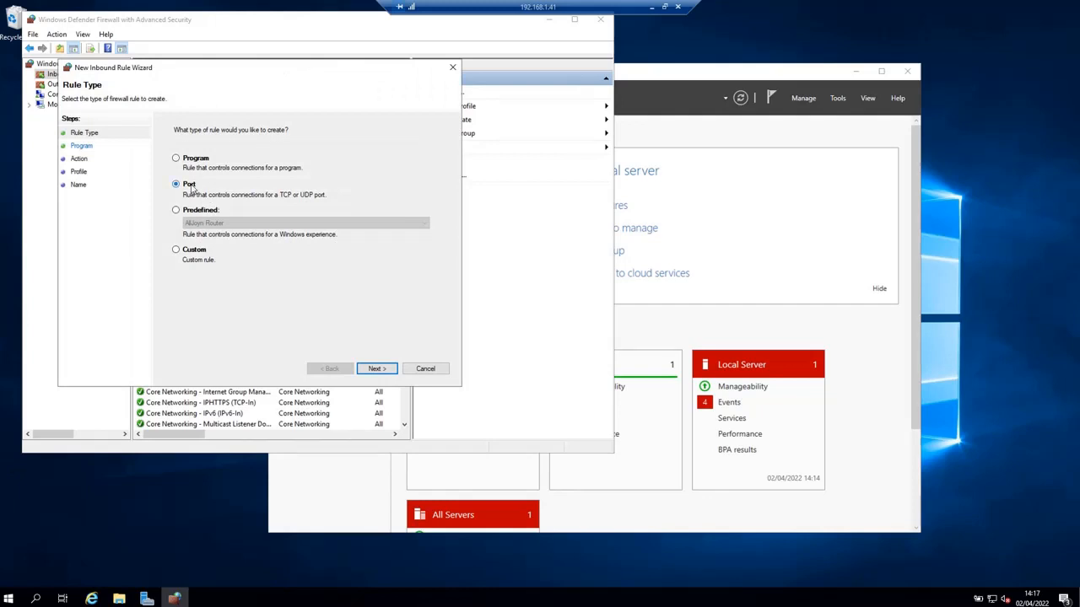
pyautogui.click(376, 367)
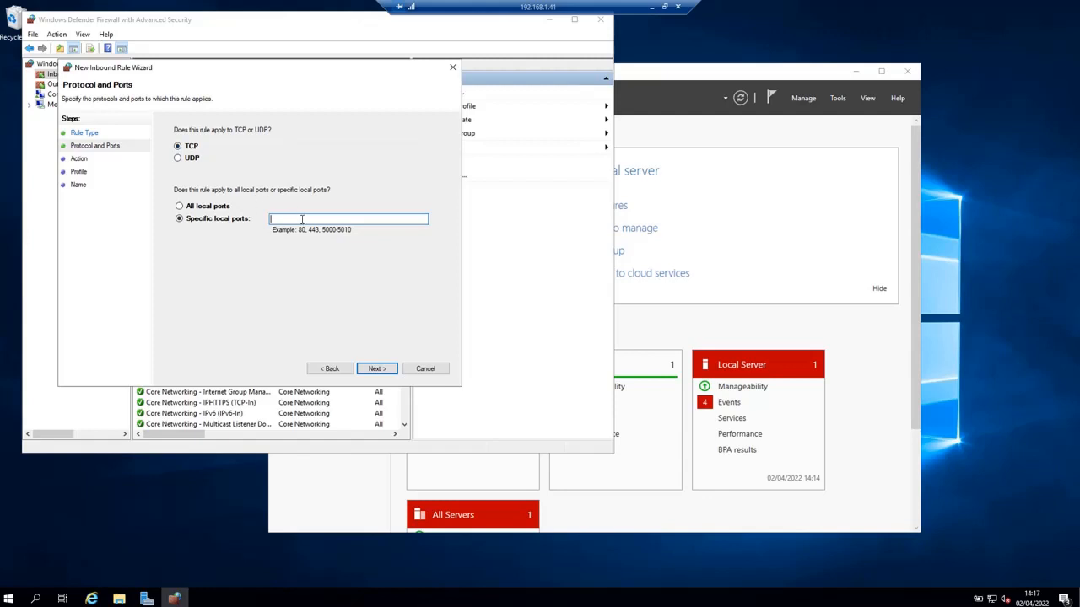
pyautogui.click(376, 368)
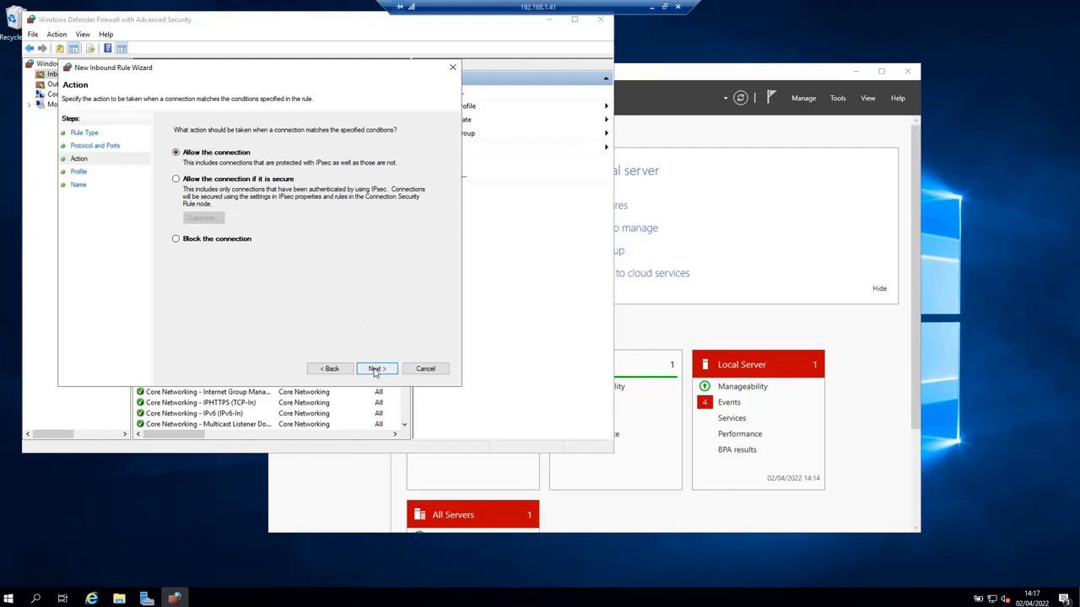
pyautogui.click(377, 368)
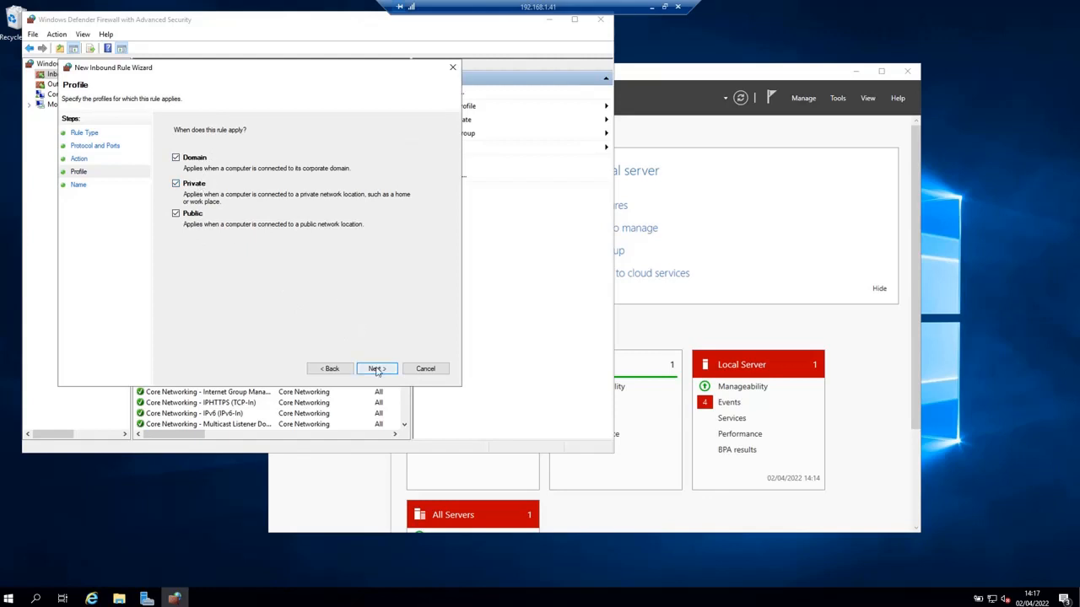
pyautogui.click(376, 367)
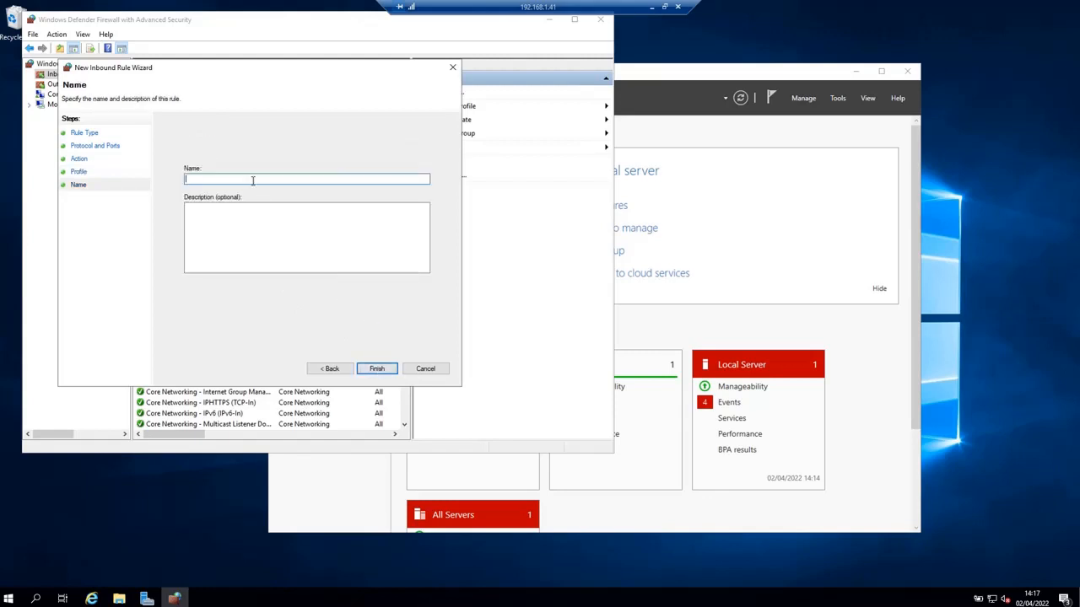
# Name the rule 'OpenSSH Port 22', finish it and select it in the inbound rules list.
pyautogui.write('O')
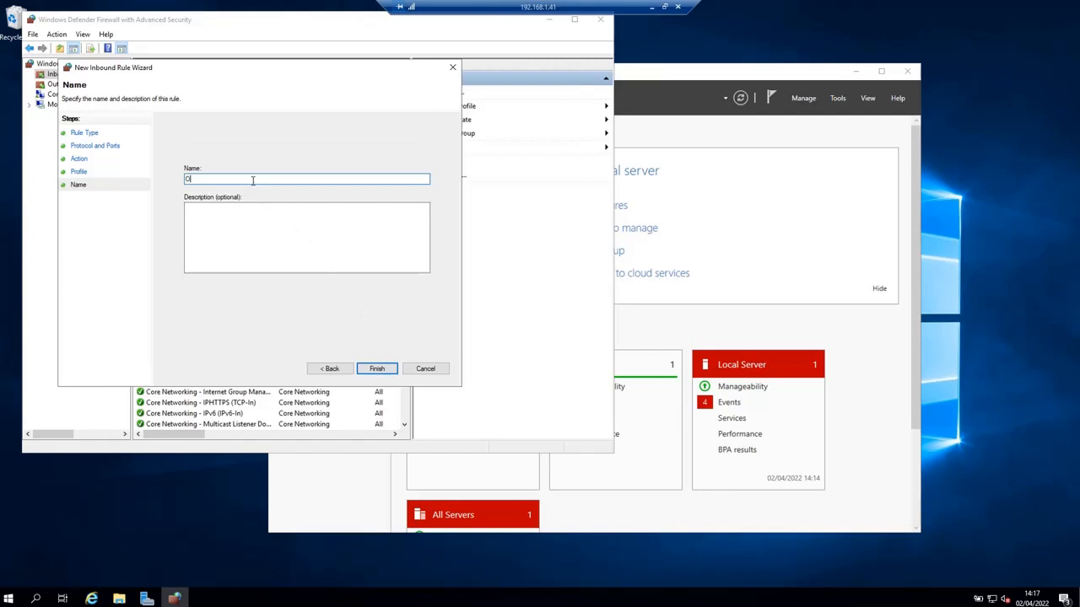
pyautogui.write('penSSH Port')
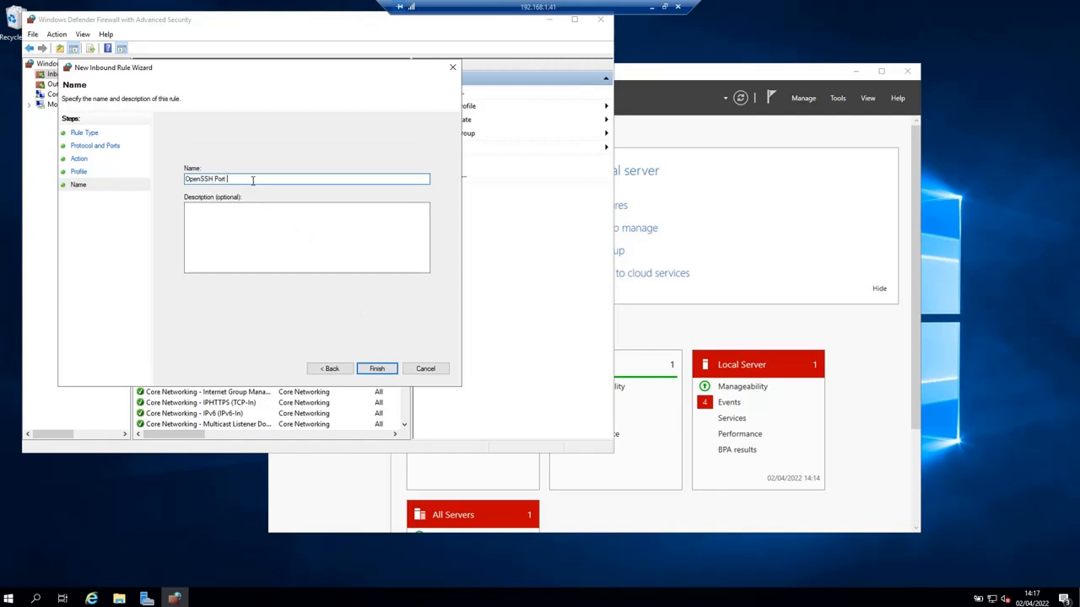
pyautogui.write('22')
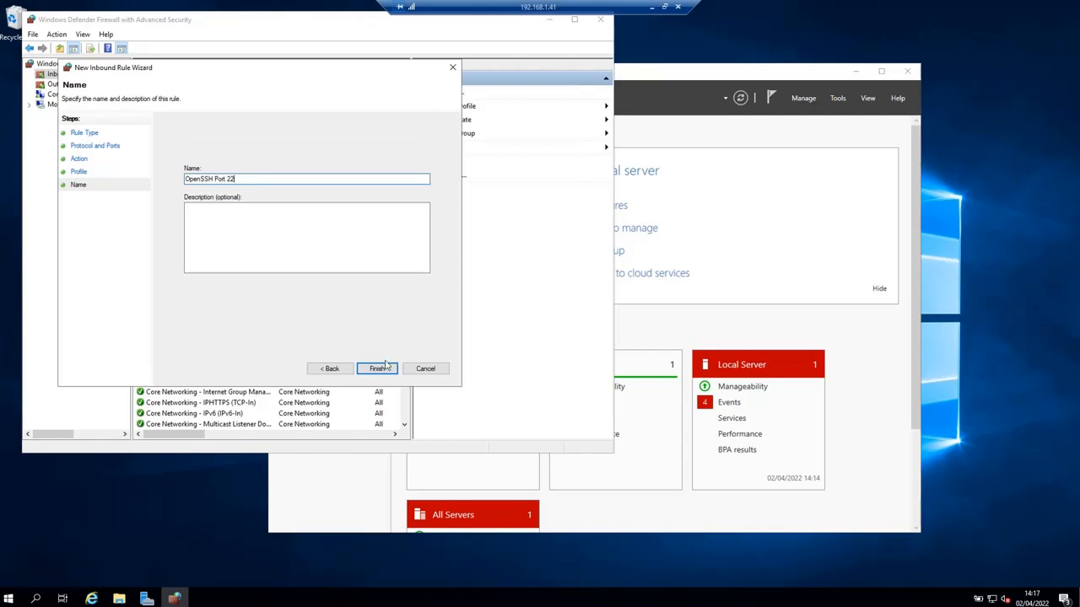
pyautogui.click(376, 368)
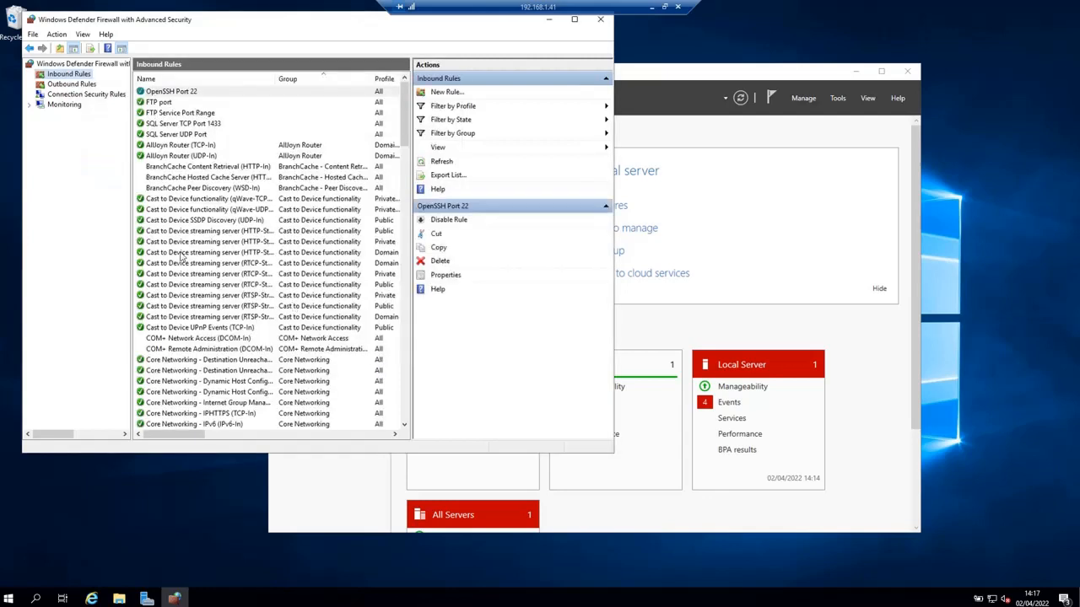
pyautogui.click(165, 104)
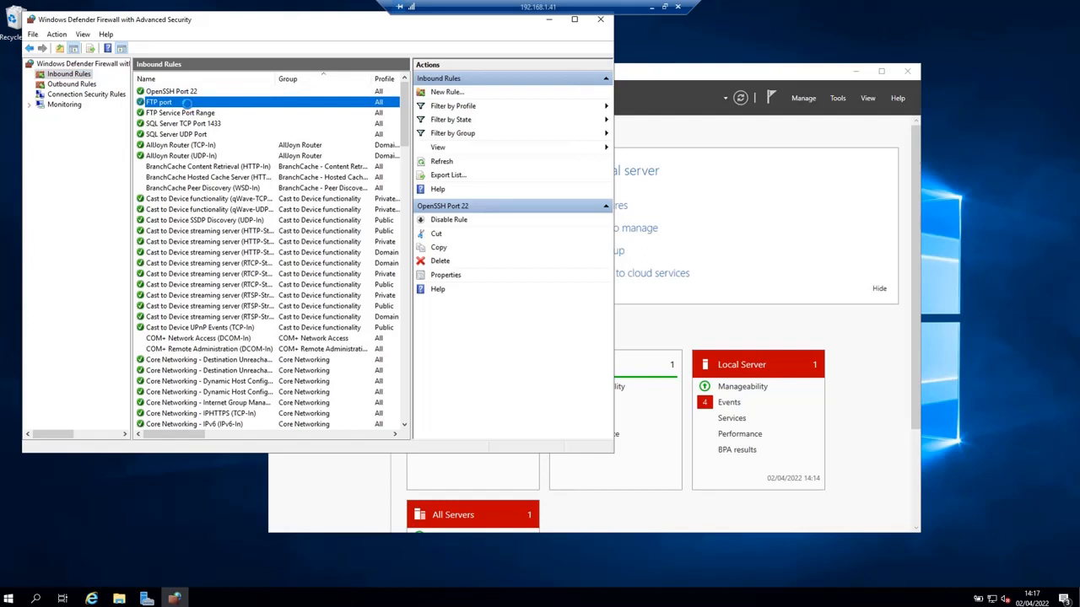
pyautogui.click(178, 91)
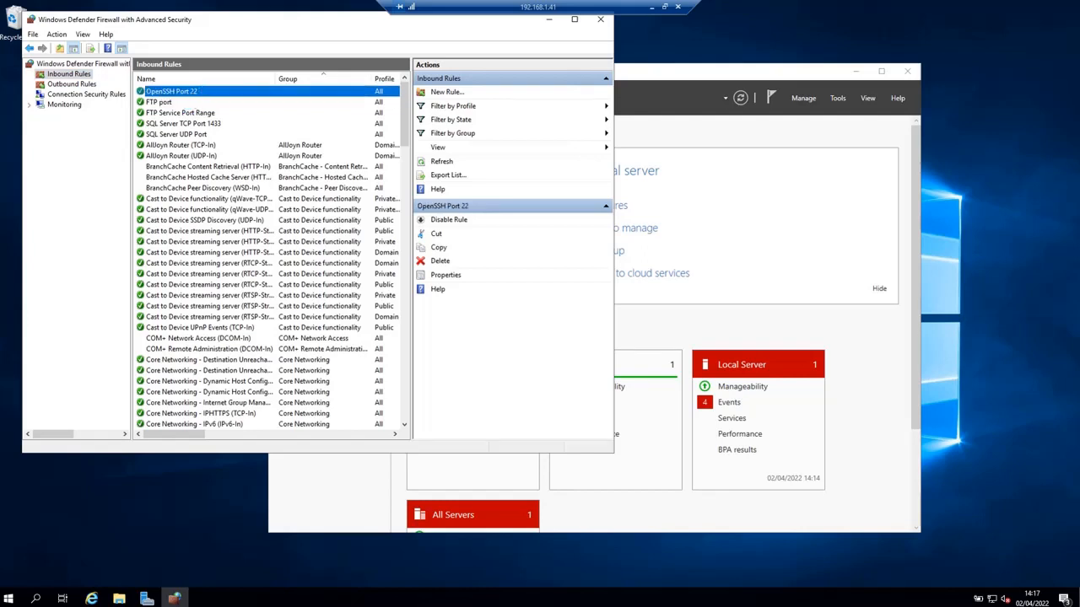
pyautogui.moveTo(481, 290)
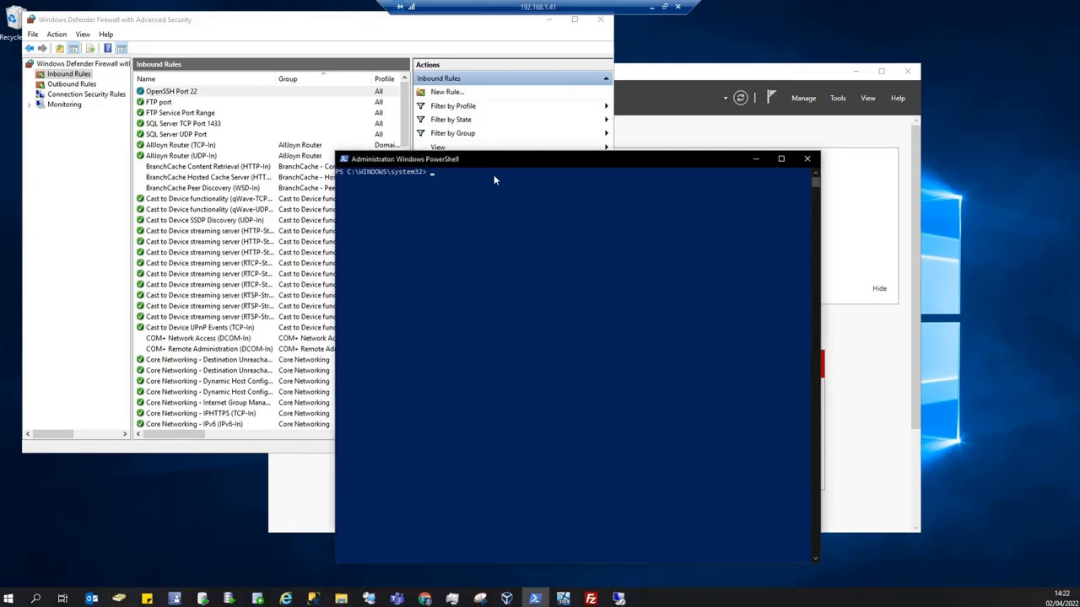
pyautogui.moveTo(529, 64)
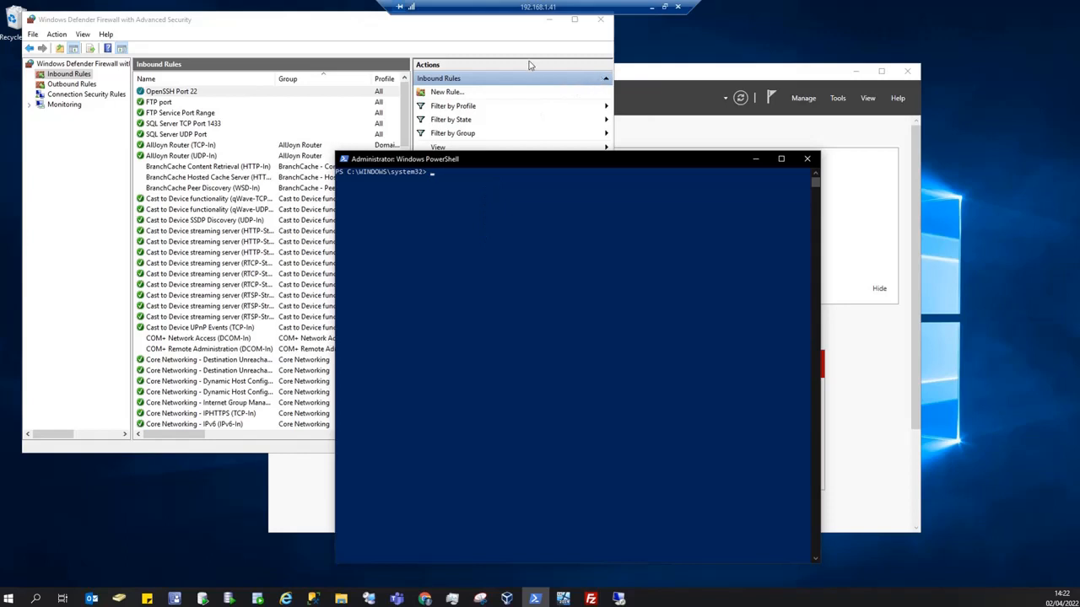
pyautogui.moveTo(520, 43)
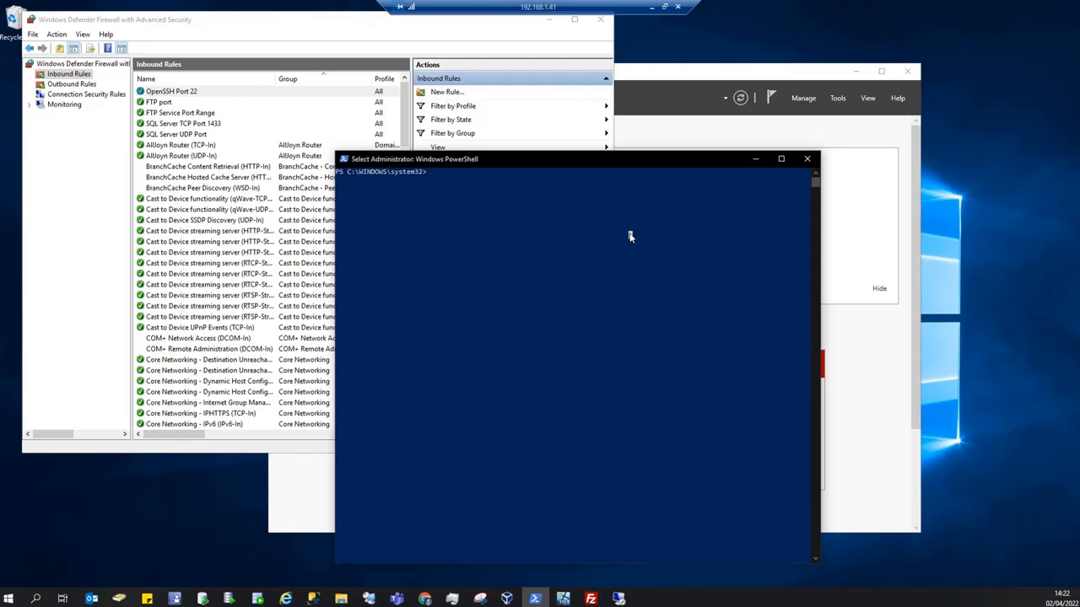
pyautogui.write('ssh')
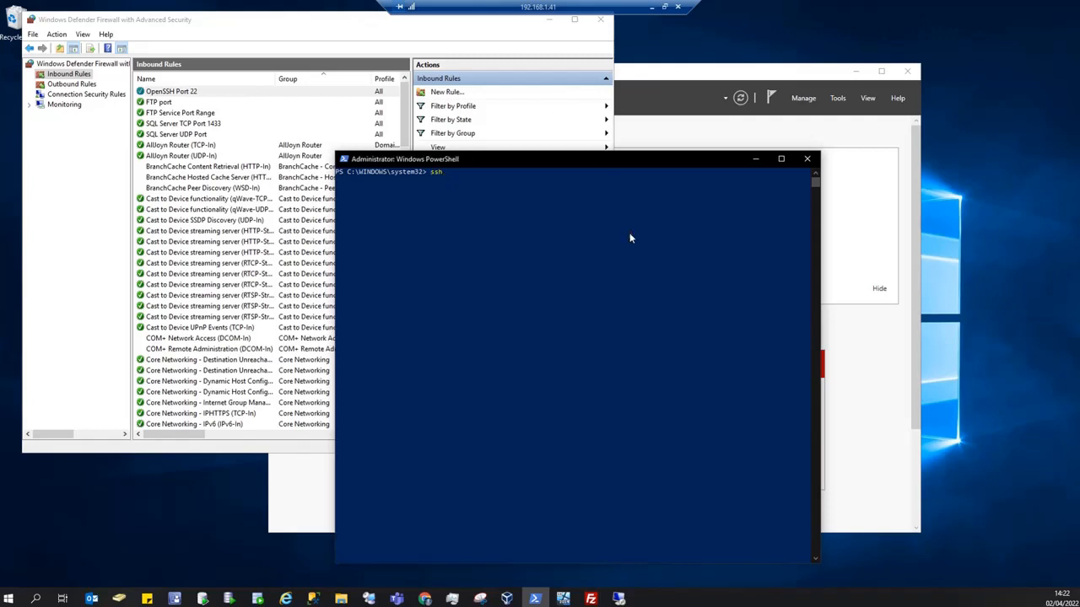
pyautogui.write('Admi')
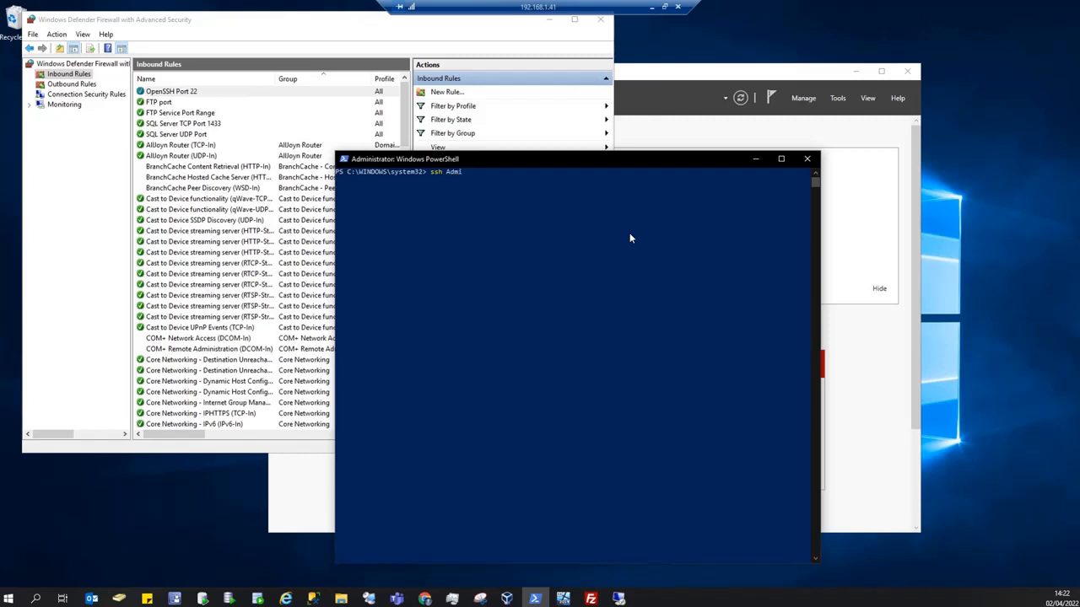
pyautogui.write('nistrator')
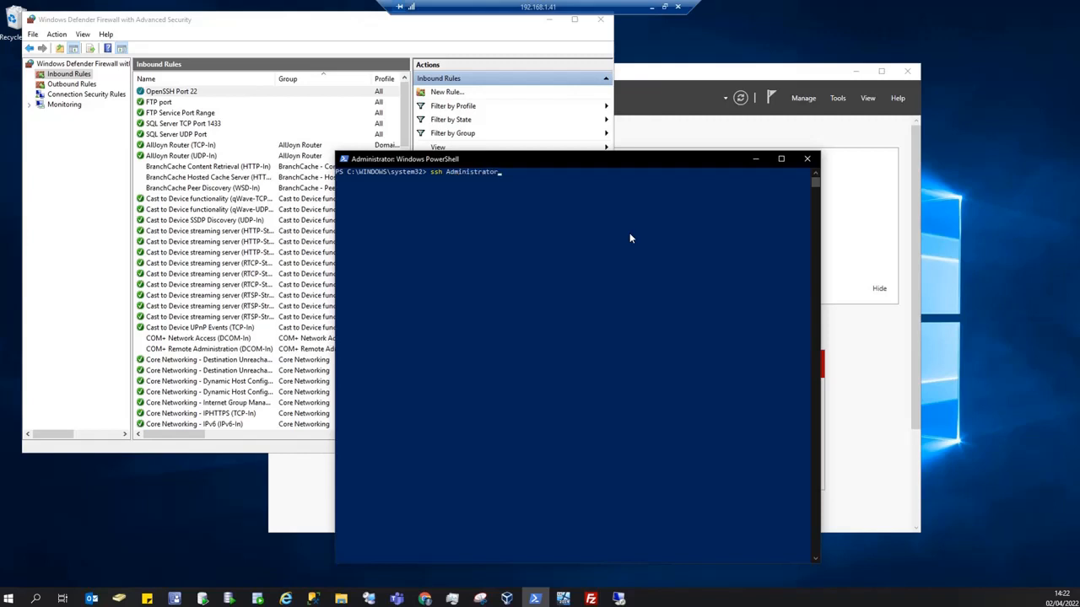
pyautogui.write('@192')
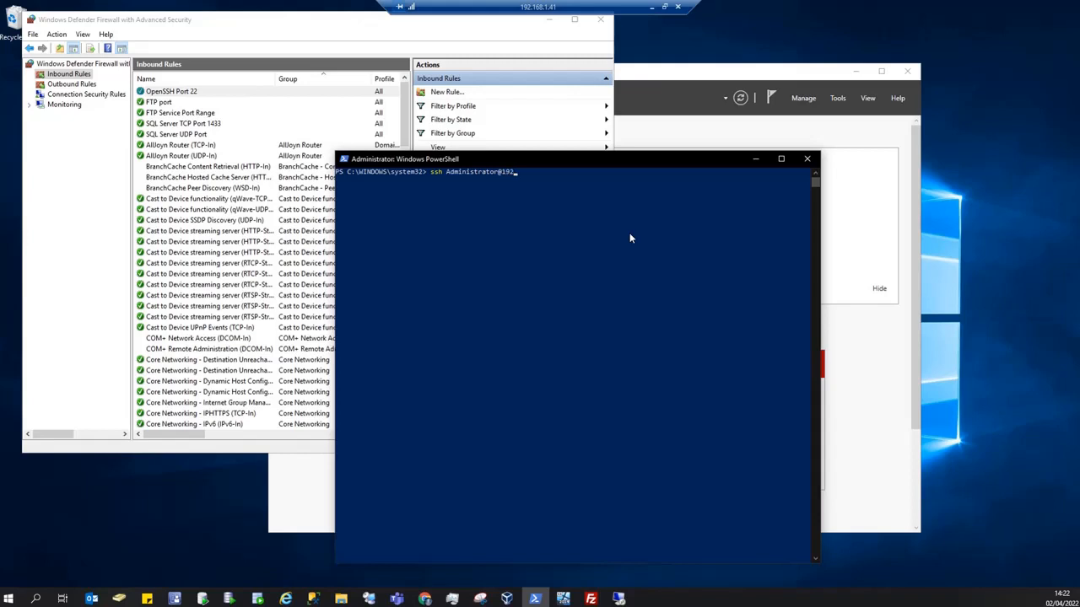
pyautogui.write('.')
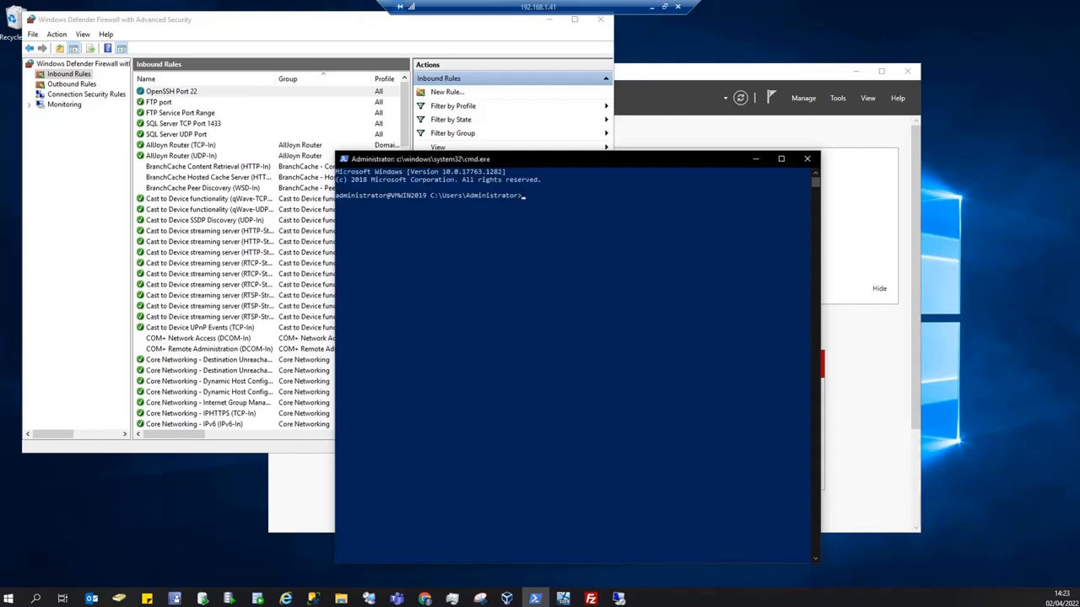
pyautogui.moveTo(503, 245)
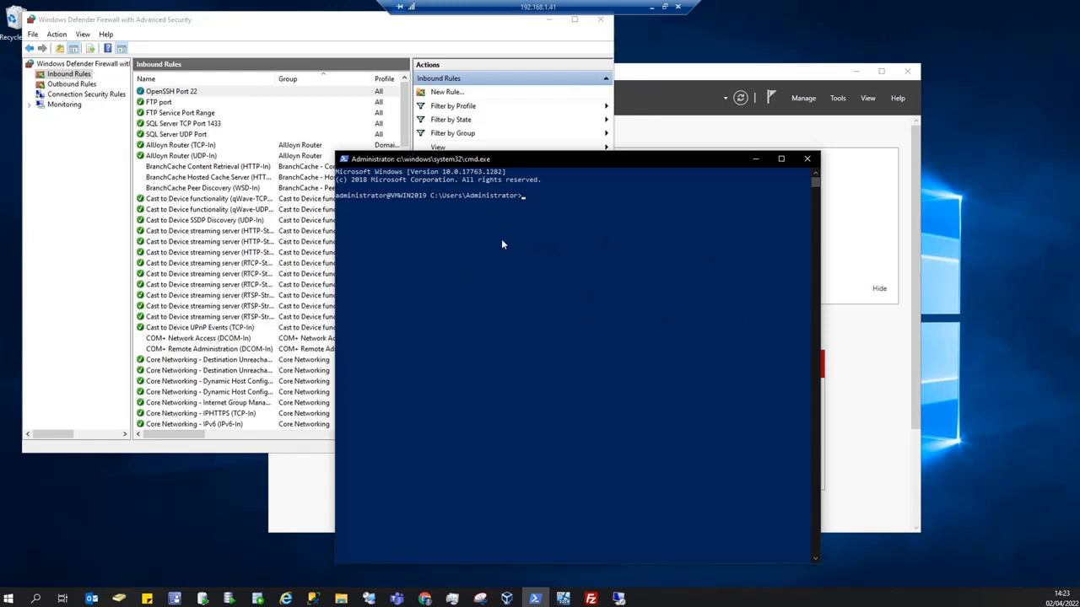
pyautogui.moveTo(536, 148)
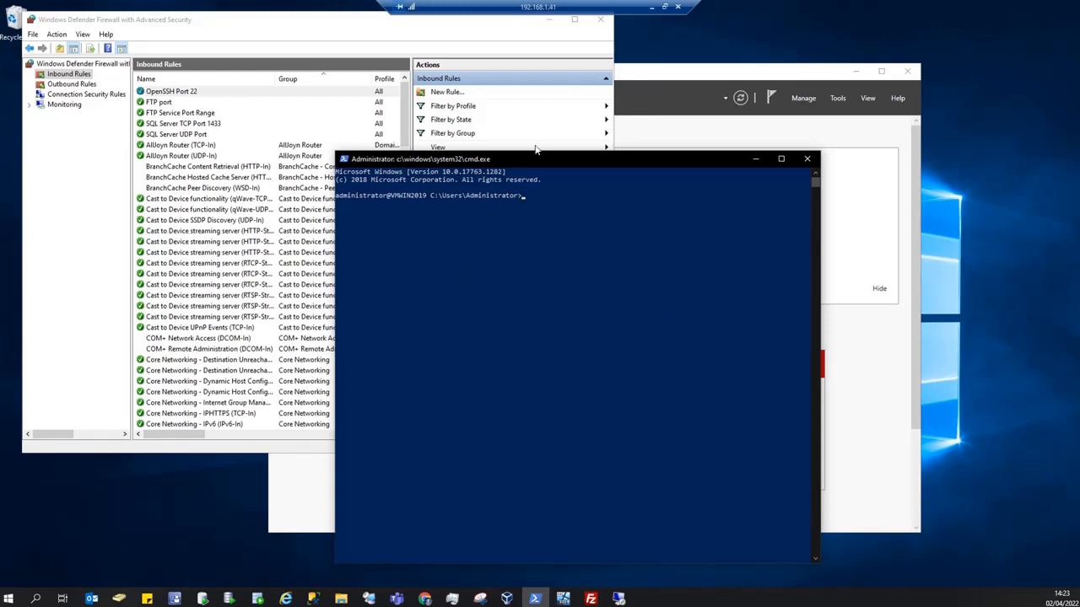
pyautogui.moveTo(540, 68)
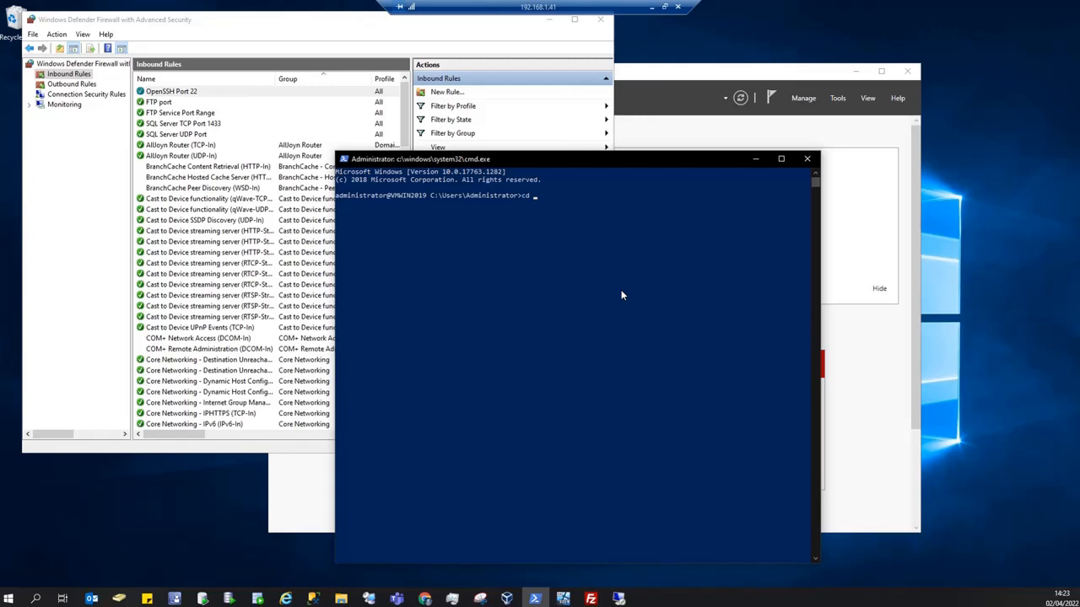
# Over SSH, change to C:\ and list it, then enter myShare and list its contents.
pyautogui.write('C')
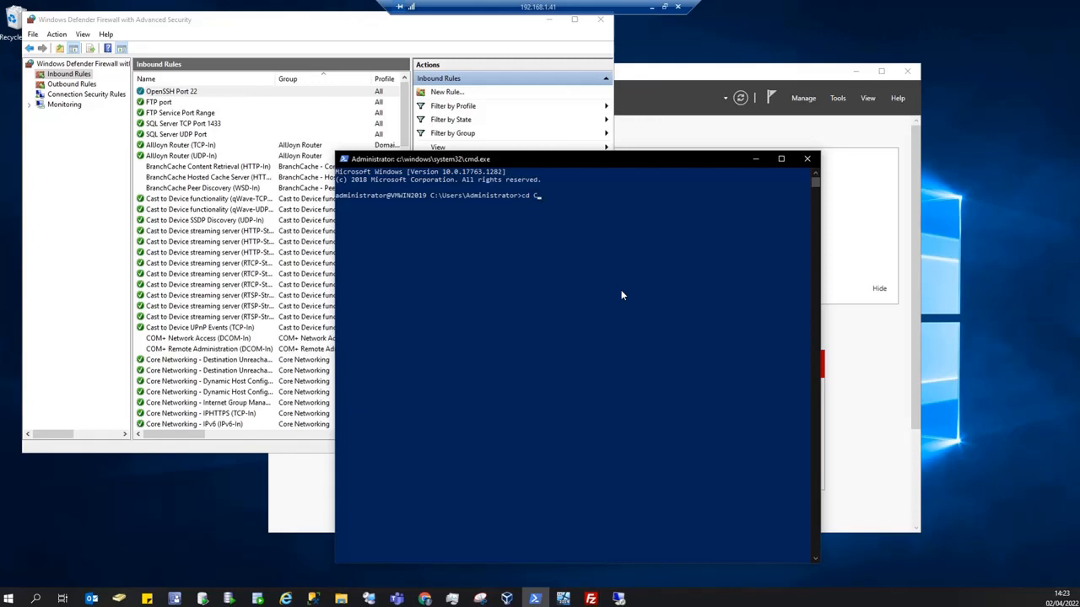
pyautogui.write(':\\')
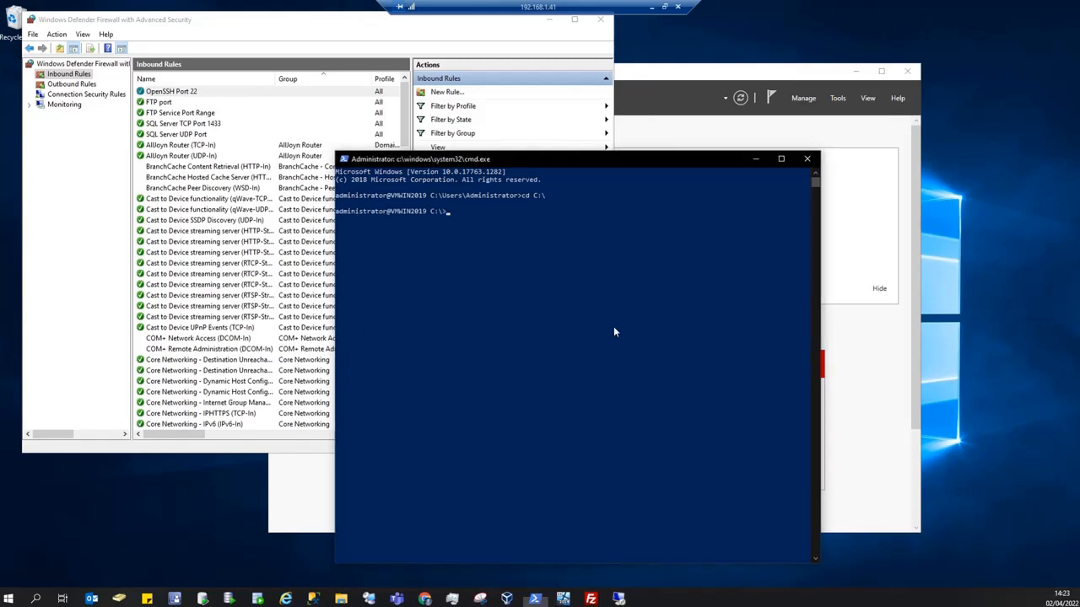
pyautogui.write('dir')
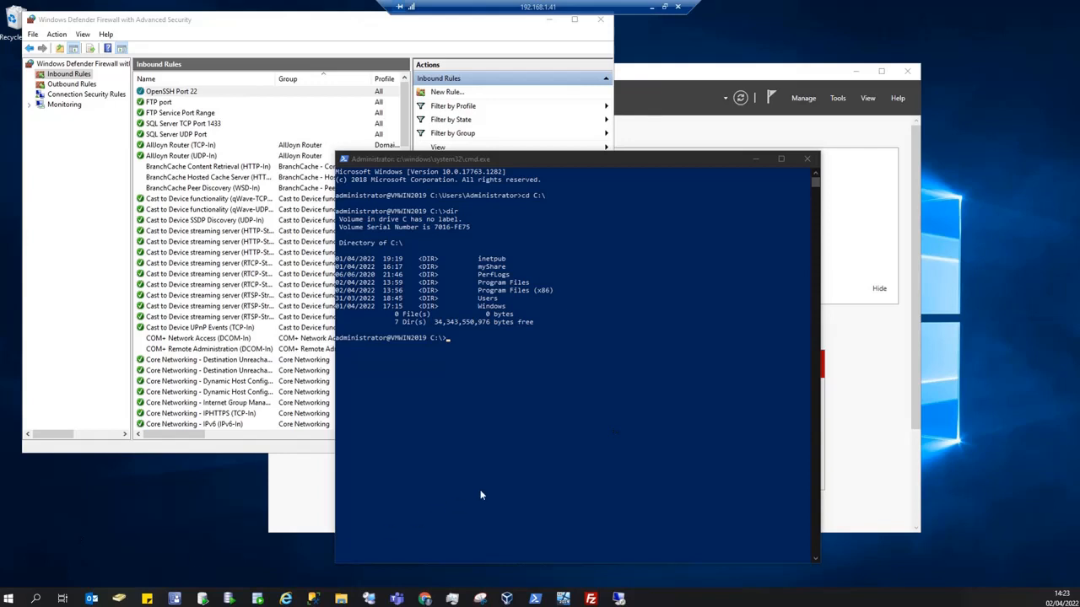
pyautogui.write('c')
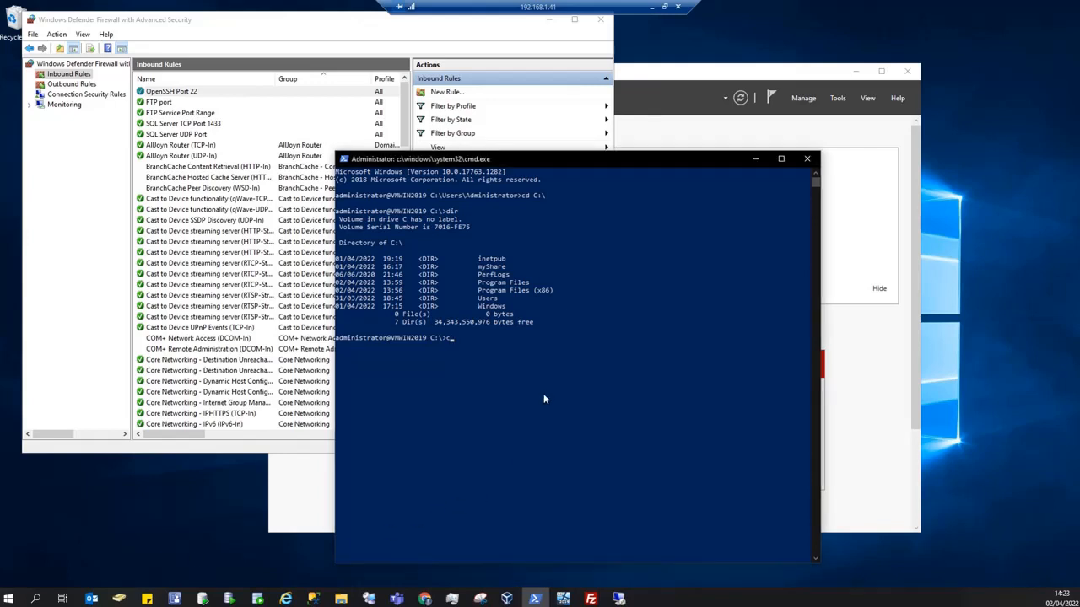
pyautogui.write('cd myShare')
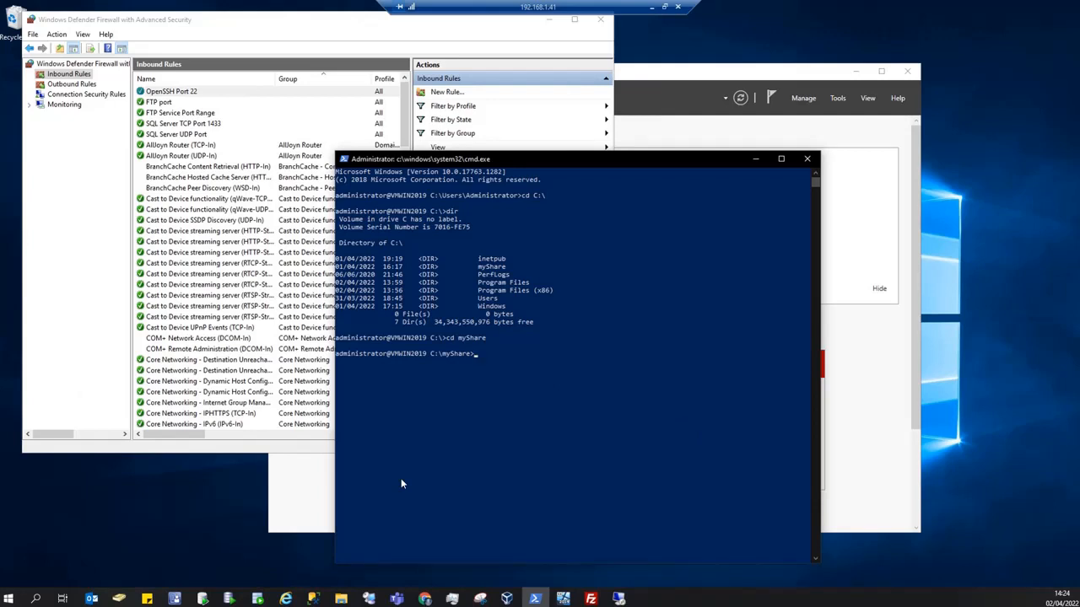
pyautogui.write('dir')
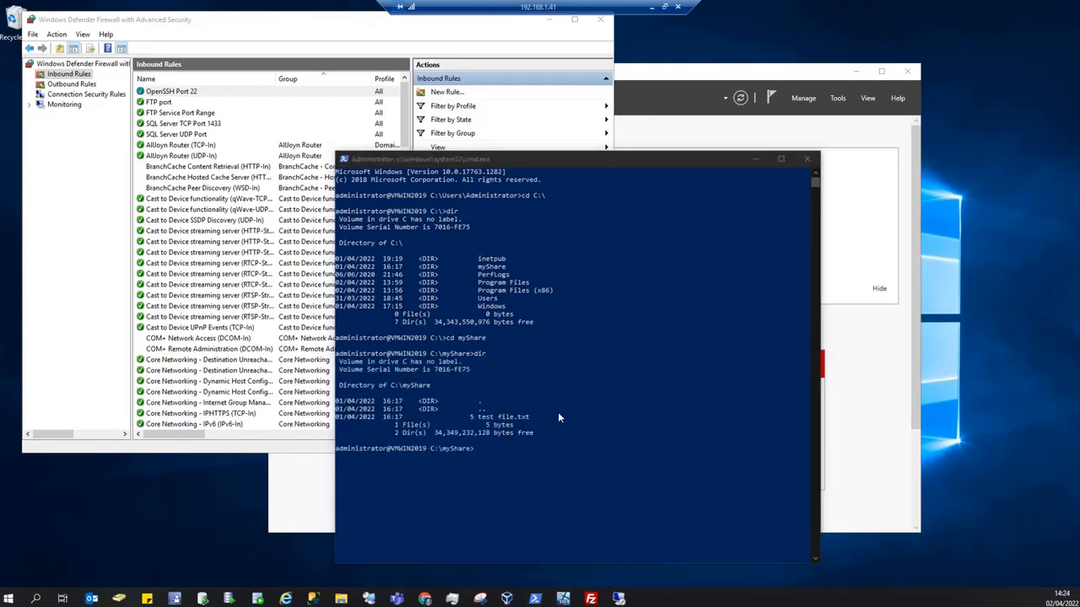
pyautogui.moveTo(536, 155)
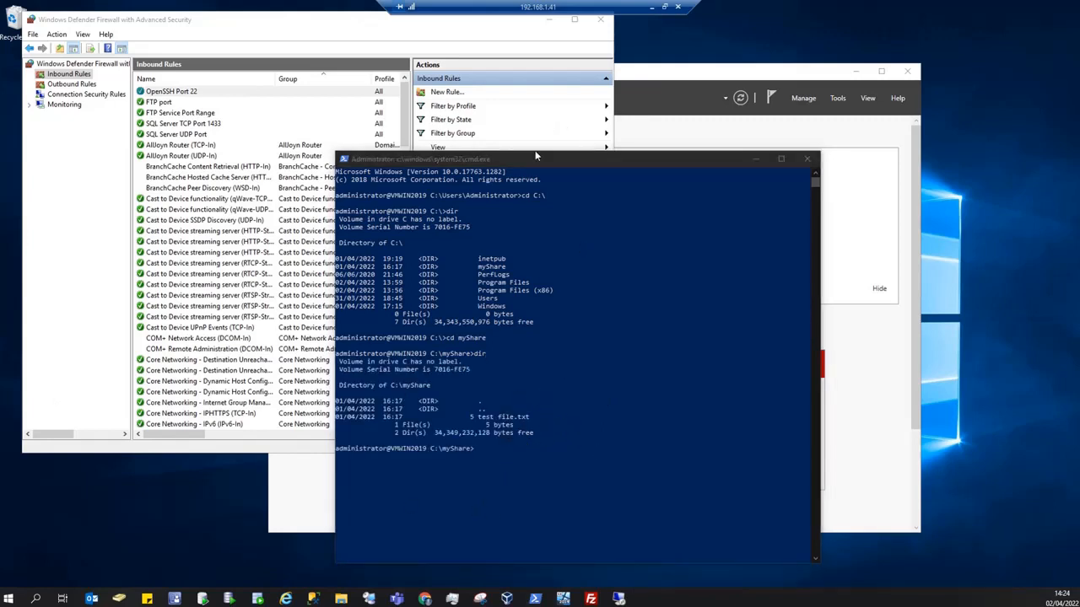